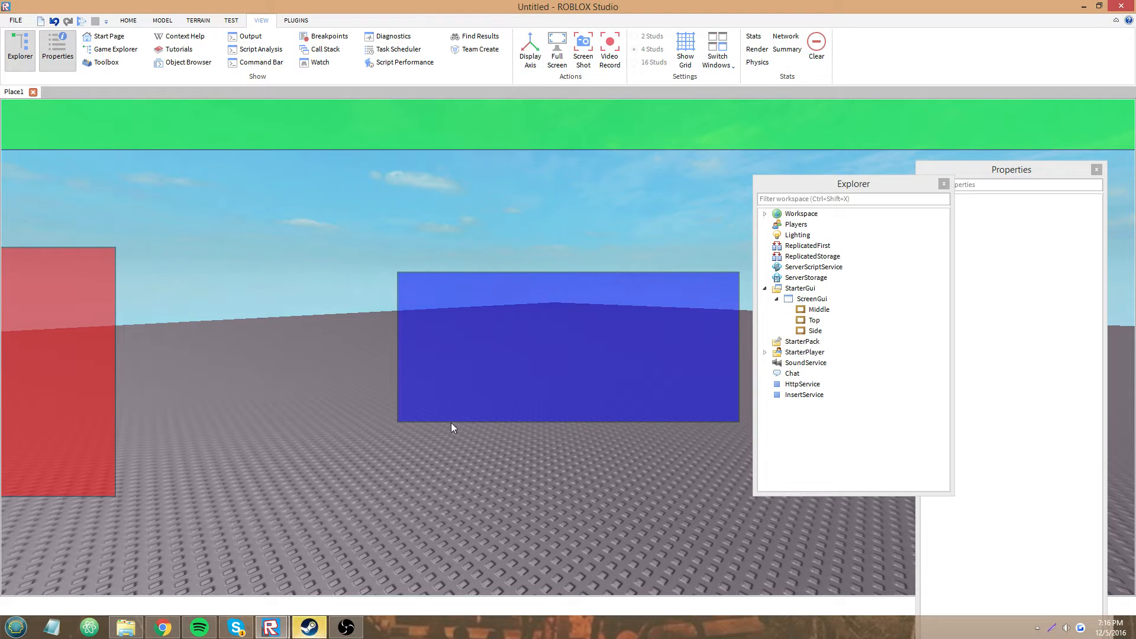
mouse_move(525, 424)
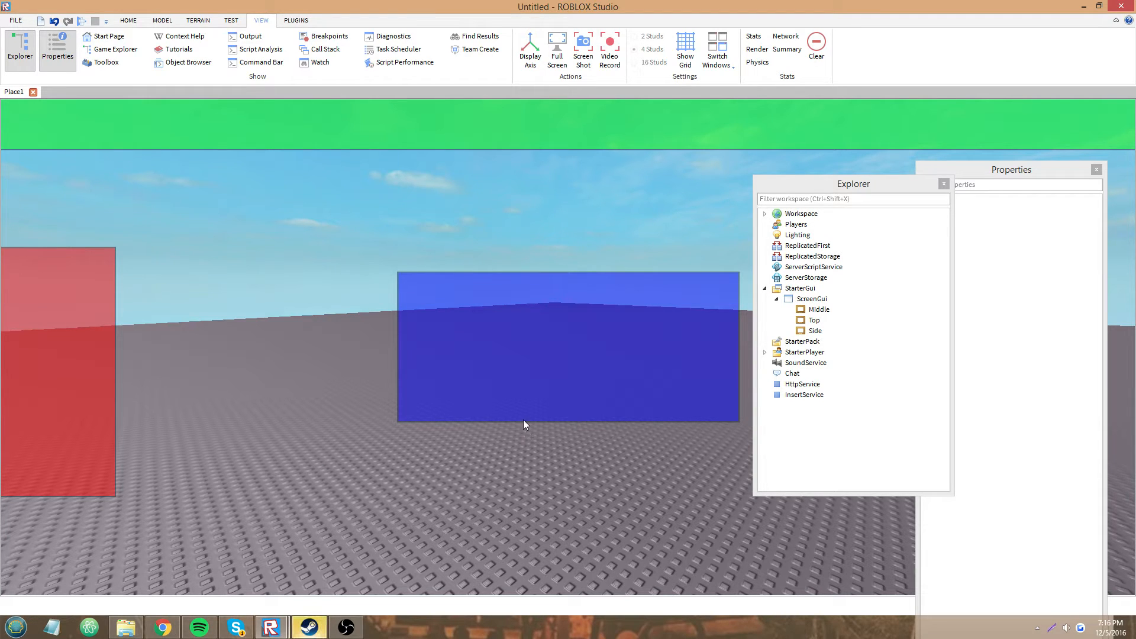
mouse_move(342, 539)
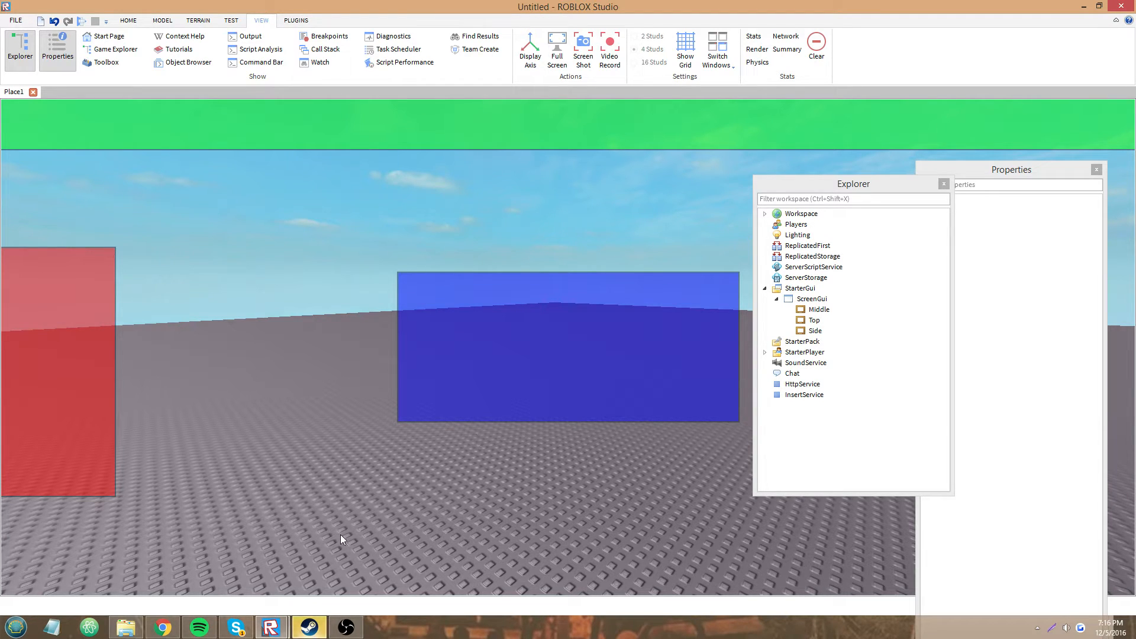
mouse_move(205, 575)
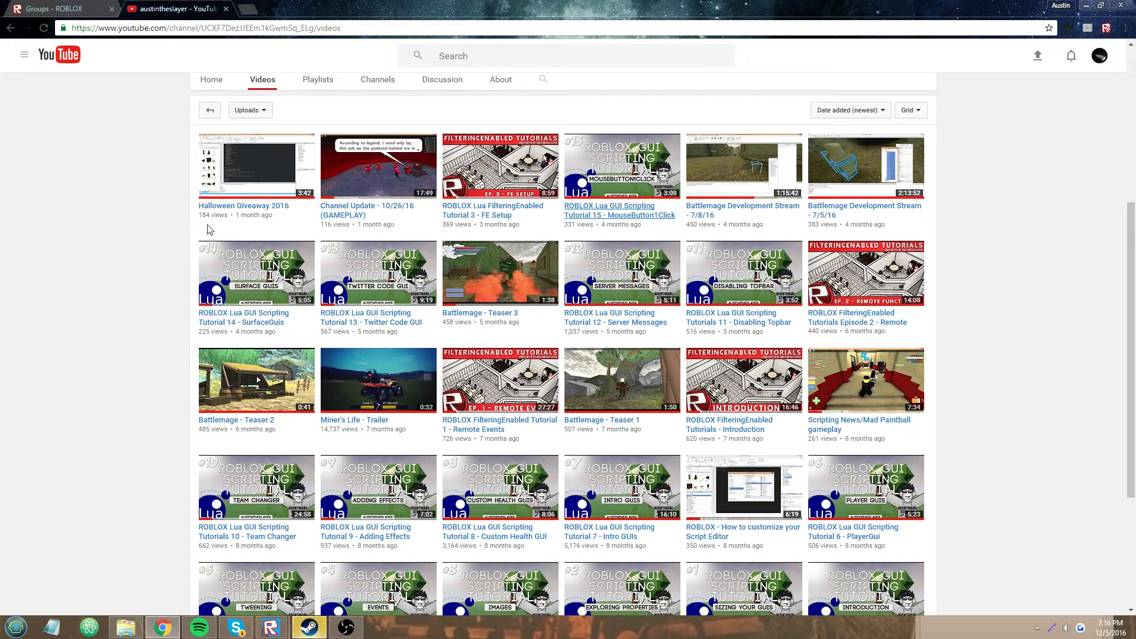
mouse_move(213, 214)
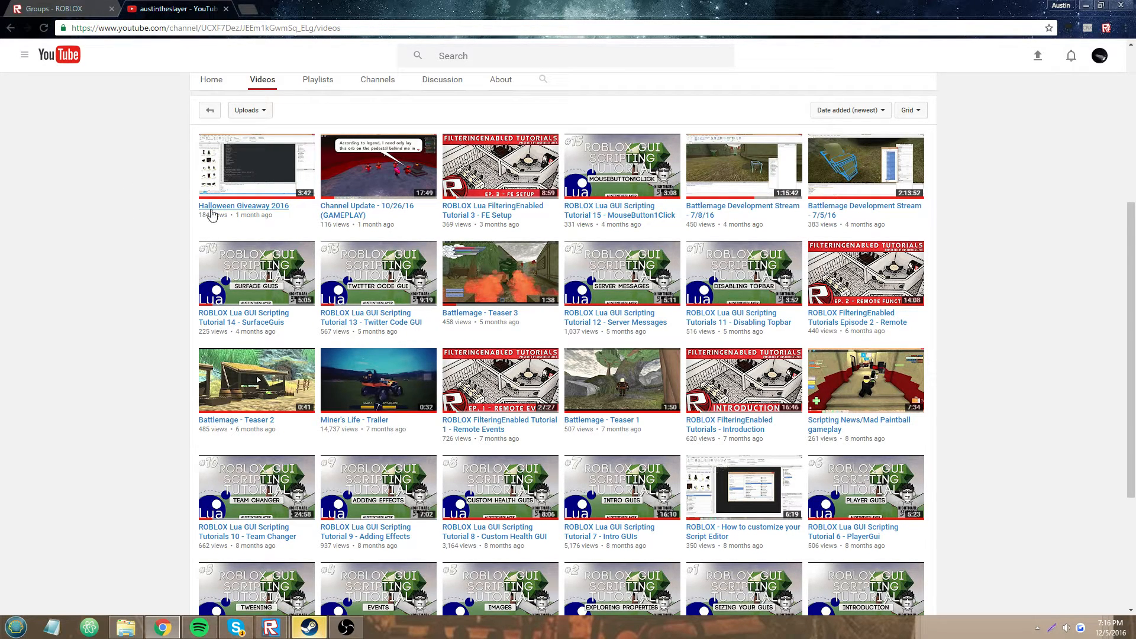
mouse_move(168, 219)
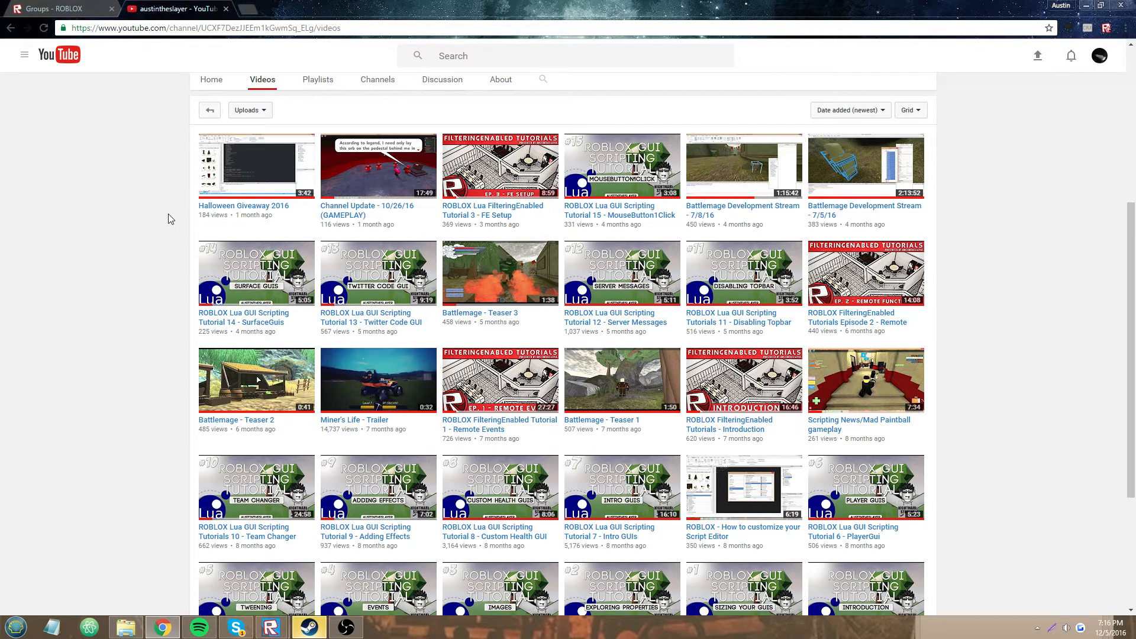
mouse_move(1023, 484)
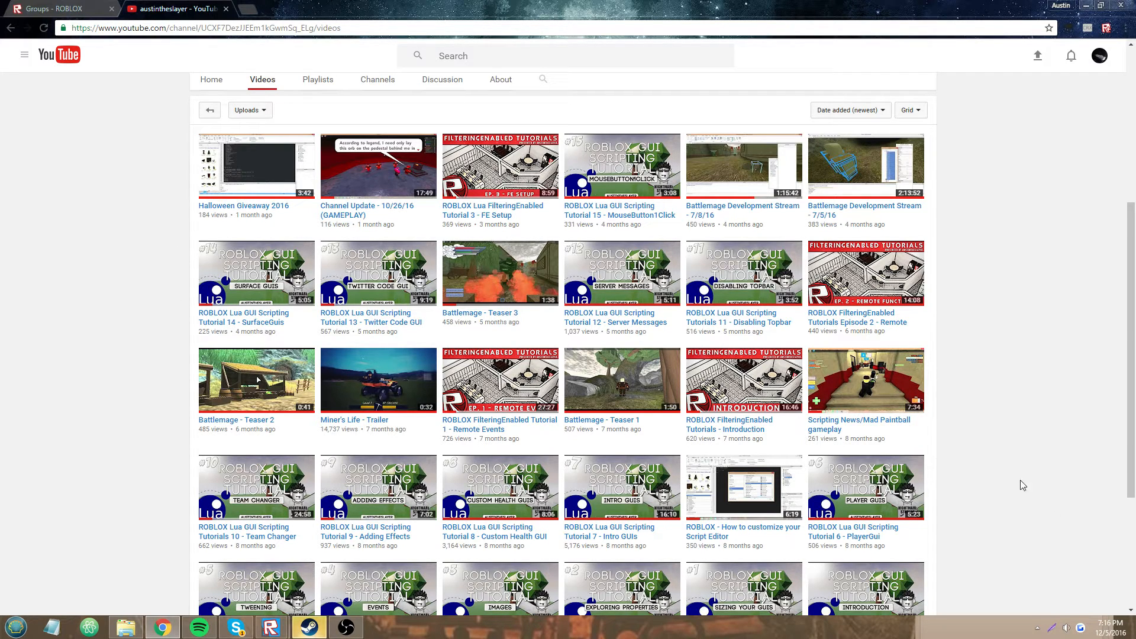
mouse_move(164, 181)
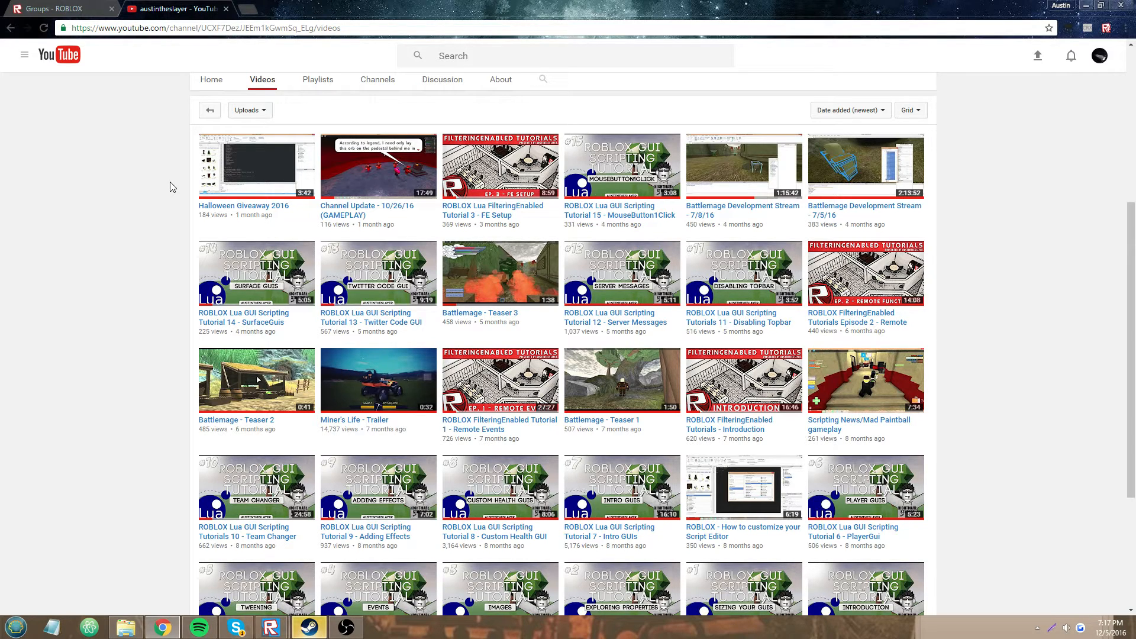
mouse_move(145, 216)
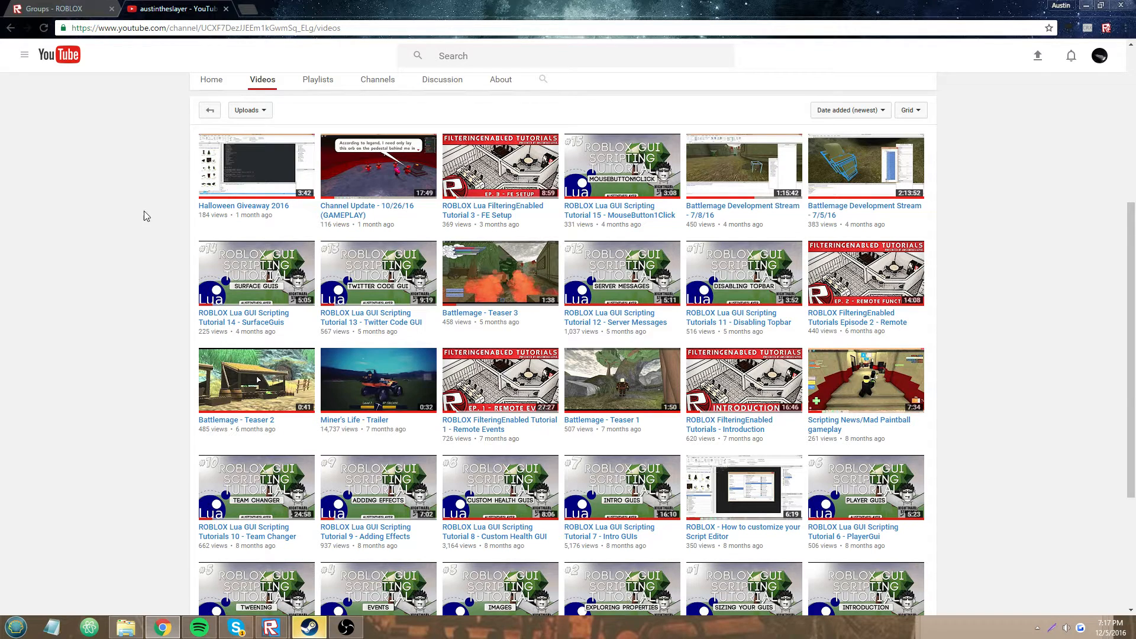
mouse_move(154, 229)
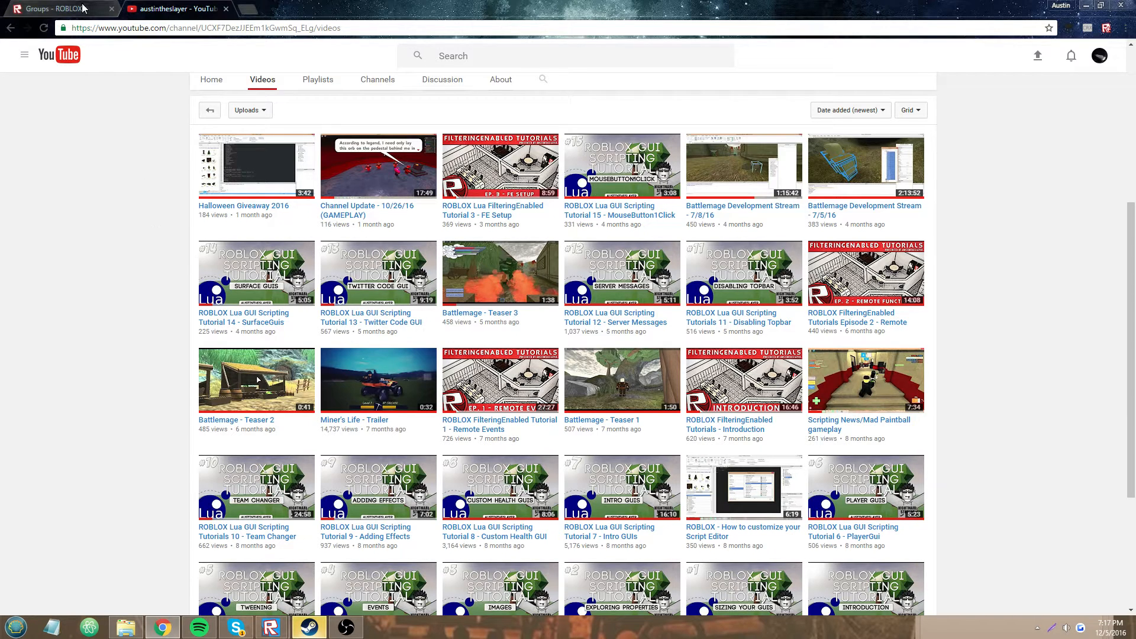
Step: Open the Scripters group page from the Roblox Groups list and scroll down
left_click(55, 8)
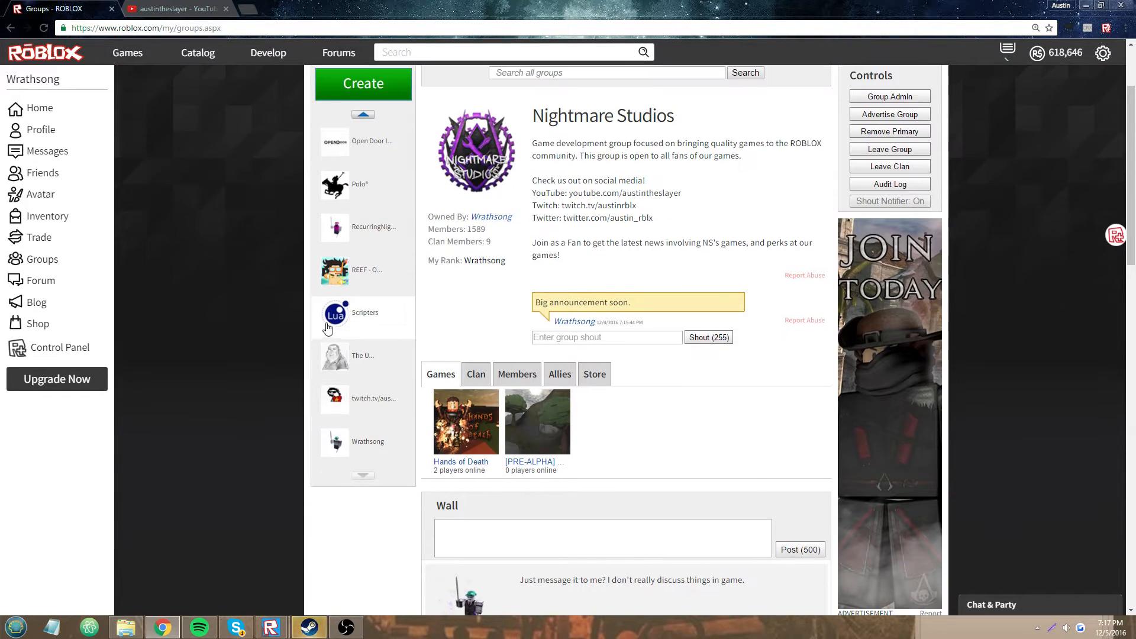
left_click(365, 313)
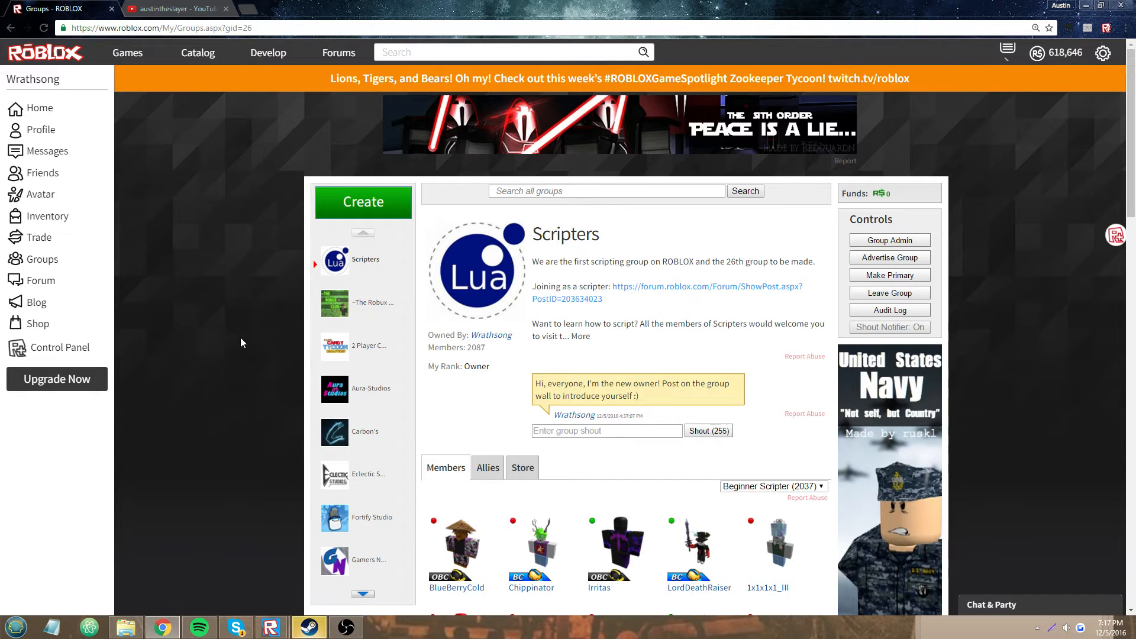
double_click(565, 233)
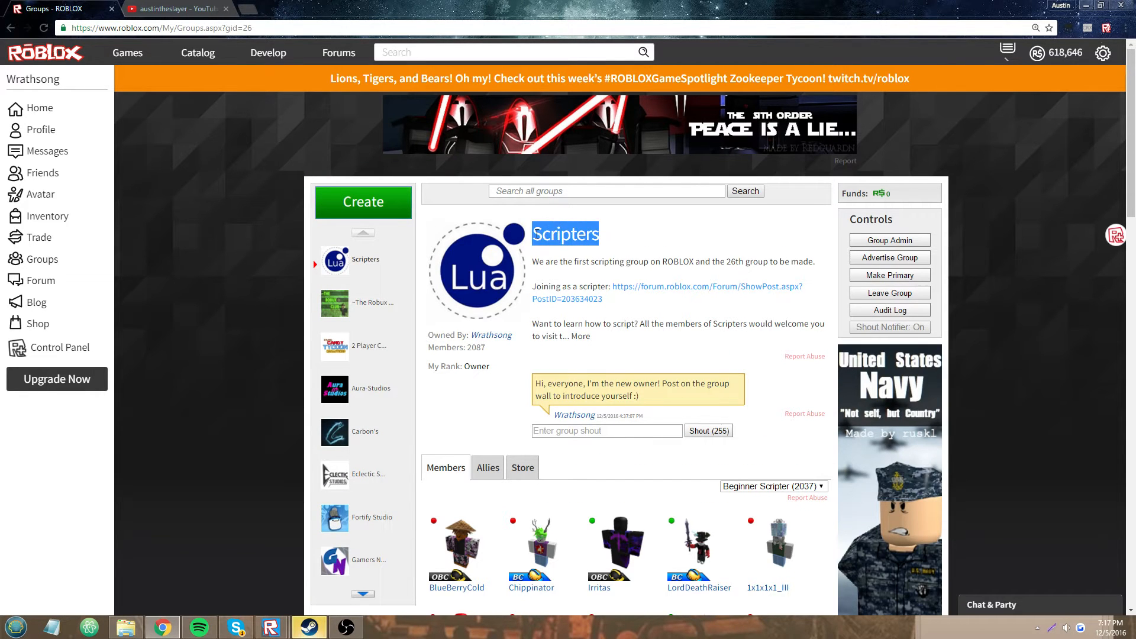
left_click_drag(565, 233, 613, 262)
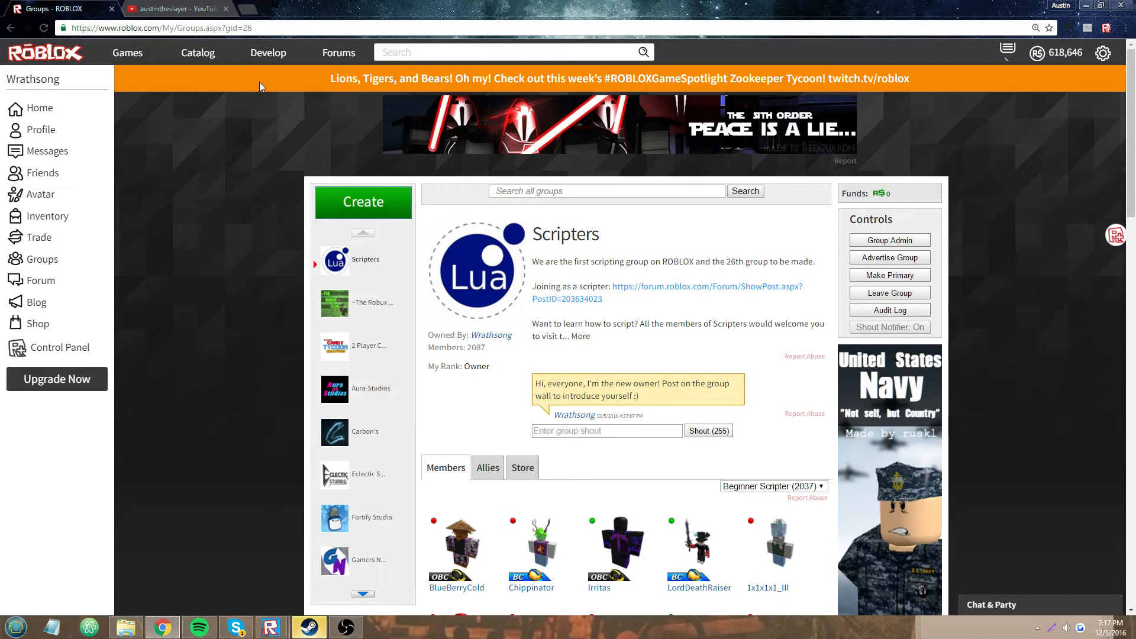
double_click(232, 28)
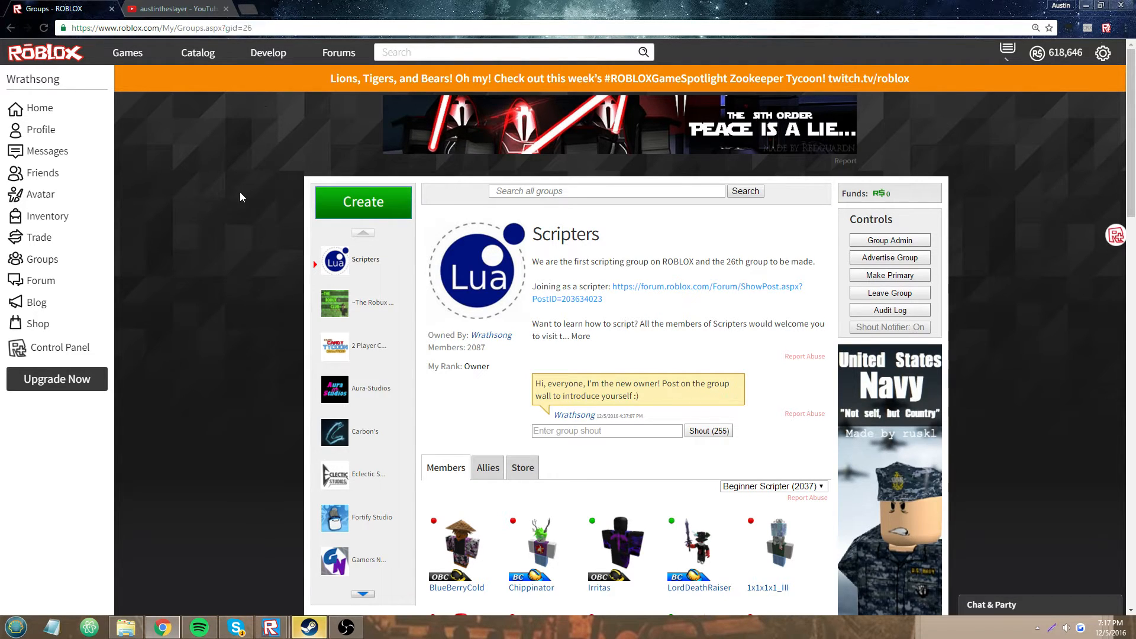
scroll("down", 3)
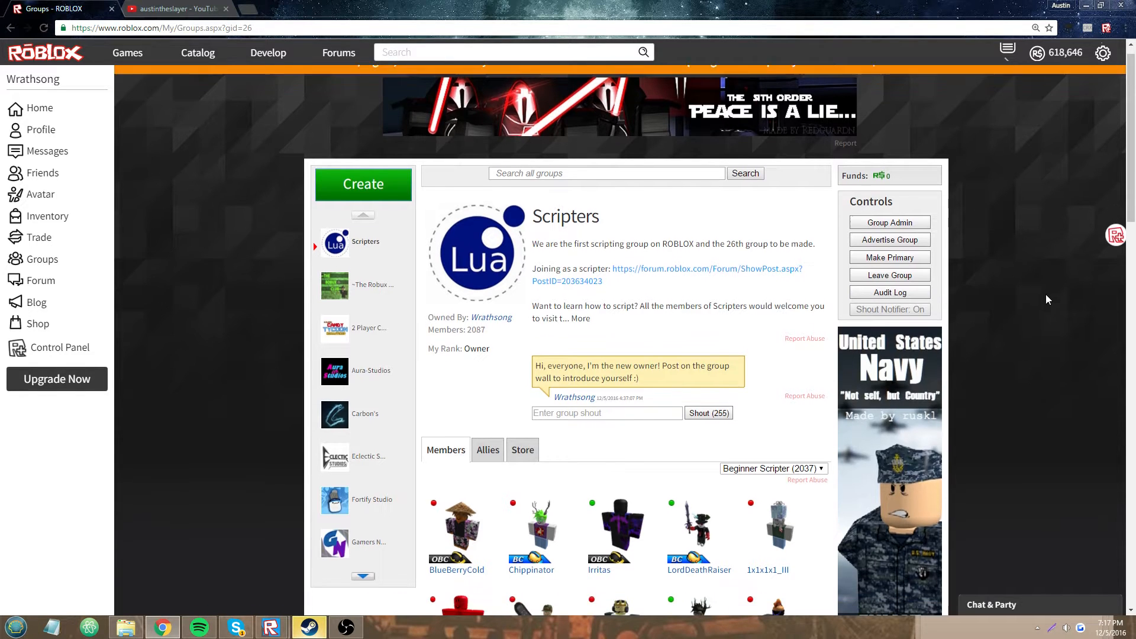
scroll("down", 3)
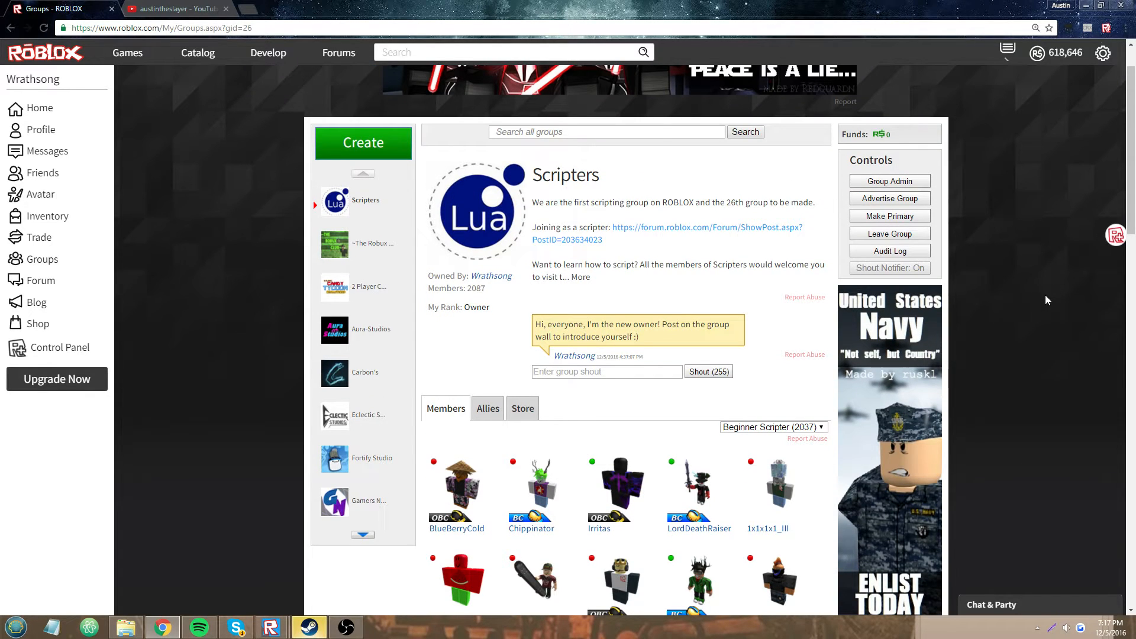
Step: Browse the Scripter, Intermediate Scripter and Beginner Scripter member ranks
left_click(771, 426)
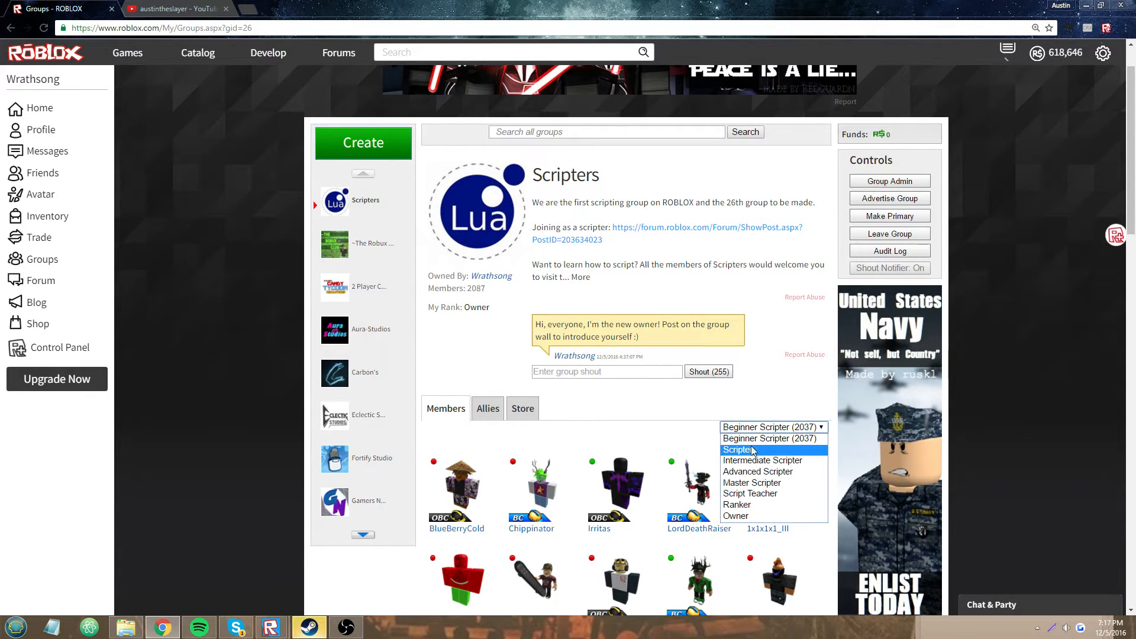
left_click(738, 449)
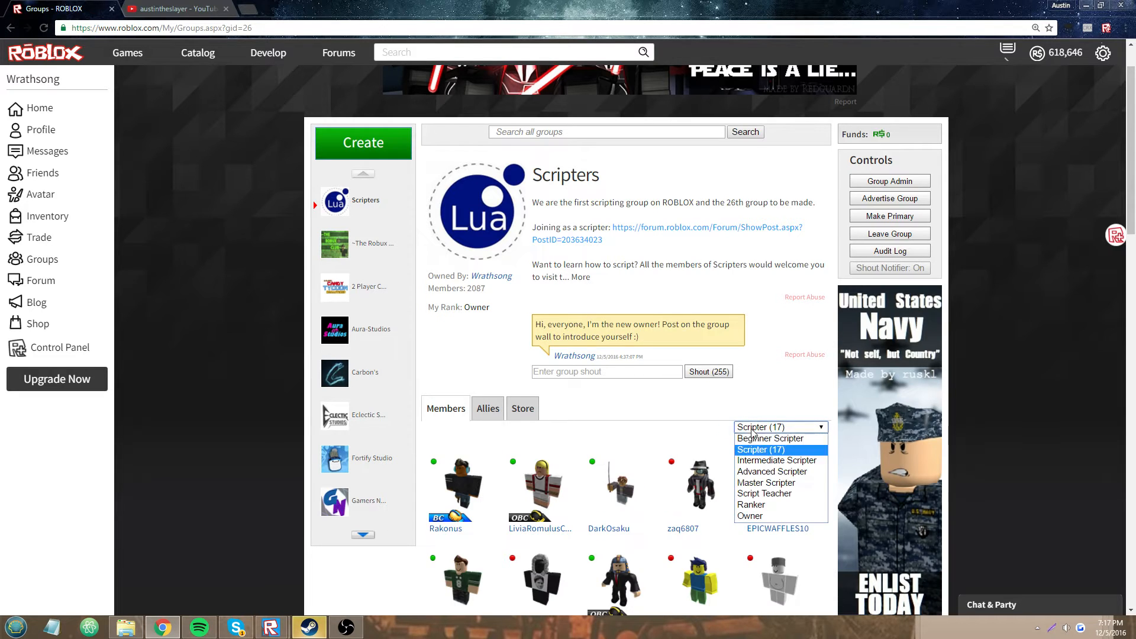
left_click(776, 460)
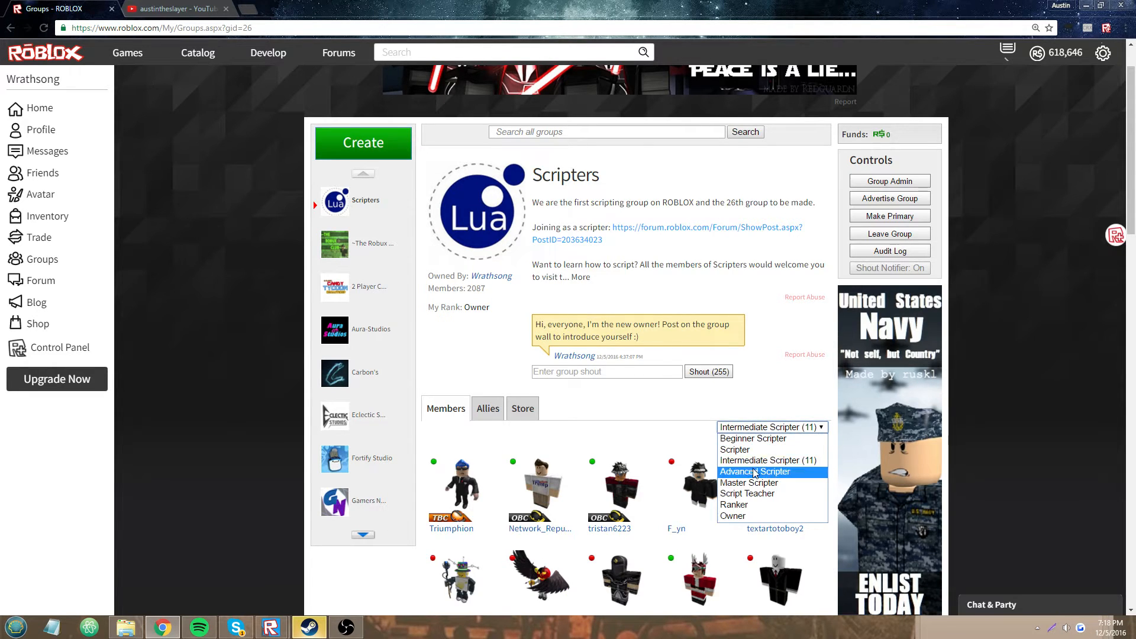
left_click(752, 437)
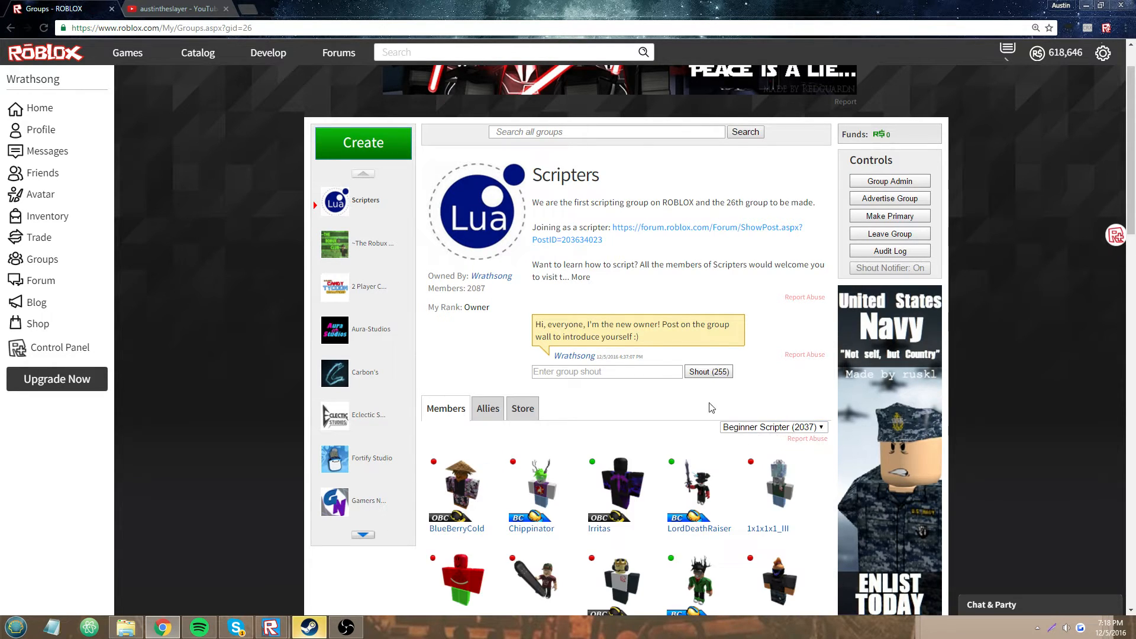
left_click(771, 426)
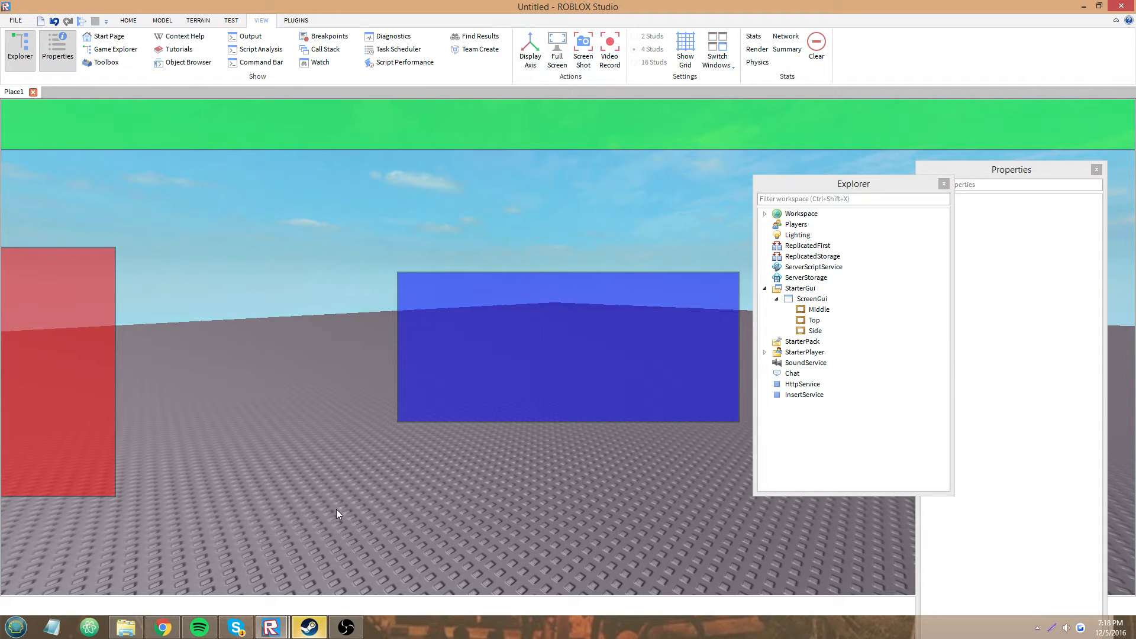
mouse_move(330, 490)
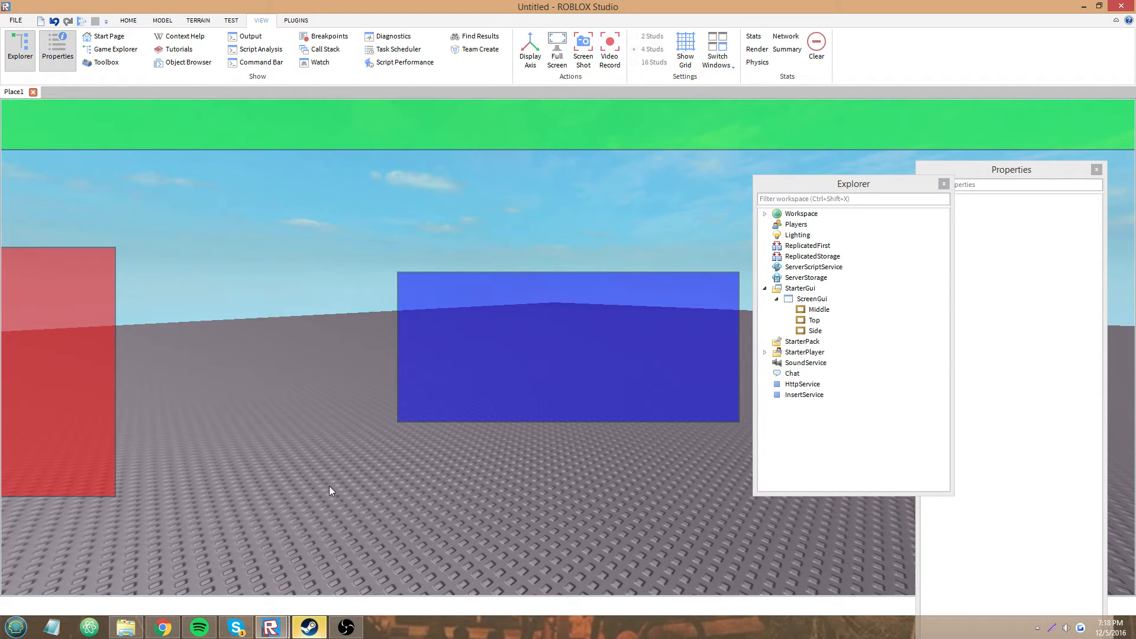
mouse_move(887, 374)
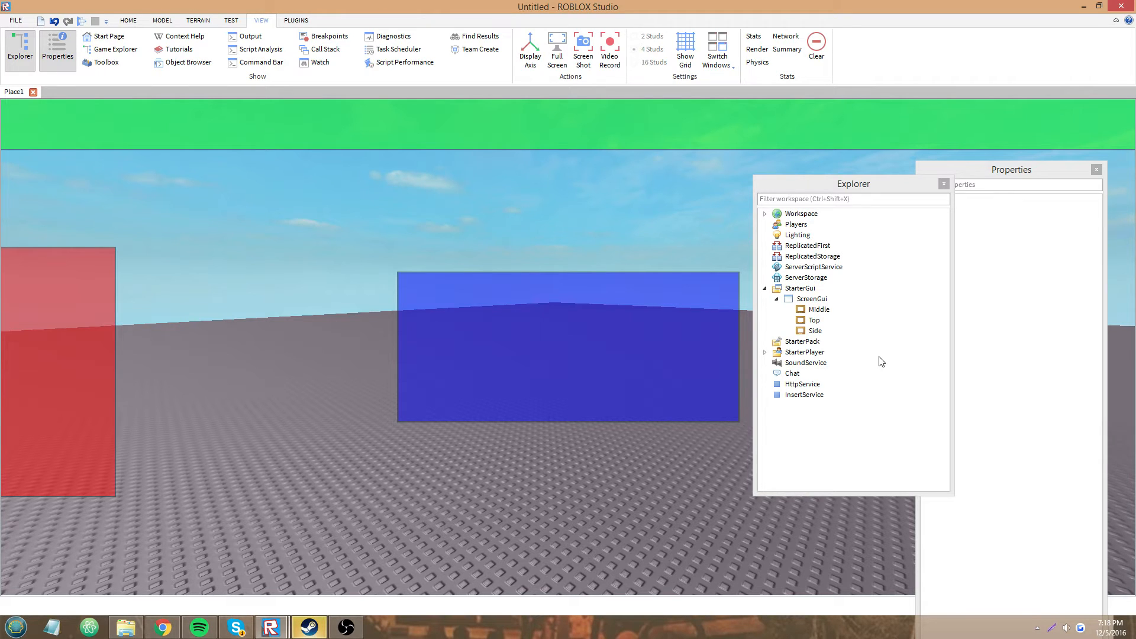
Step: Bring up the Top frame's properties and its SizeConstraint setting
left_click(814, 319)
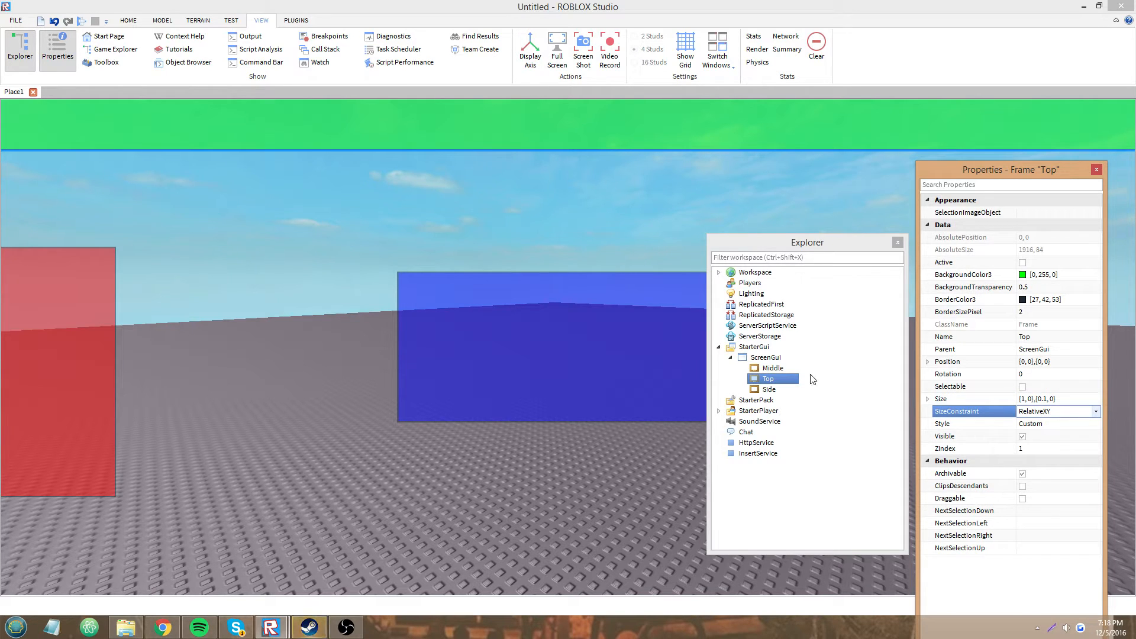
left_click(771, 368)
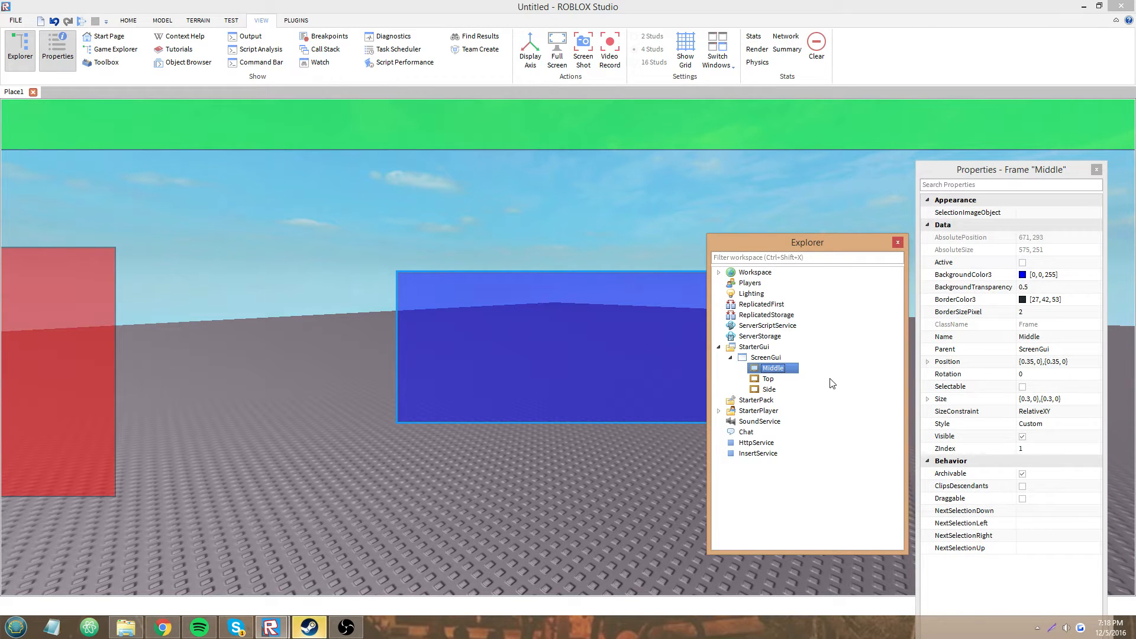
mouse_move(795, 373)
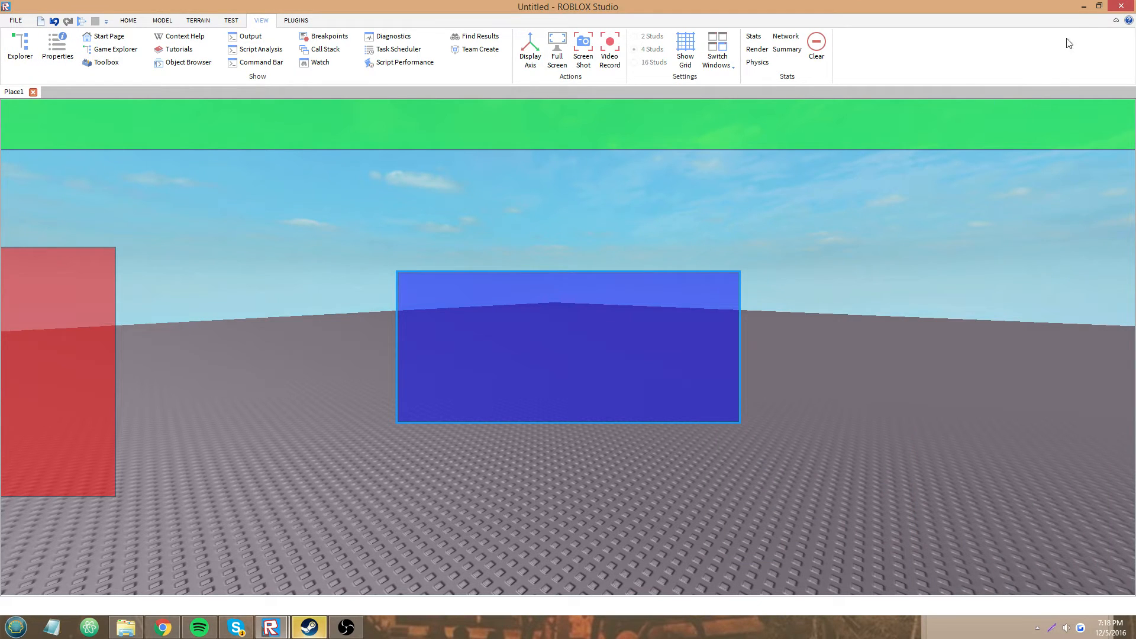
left_click(1098, 7)
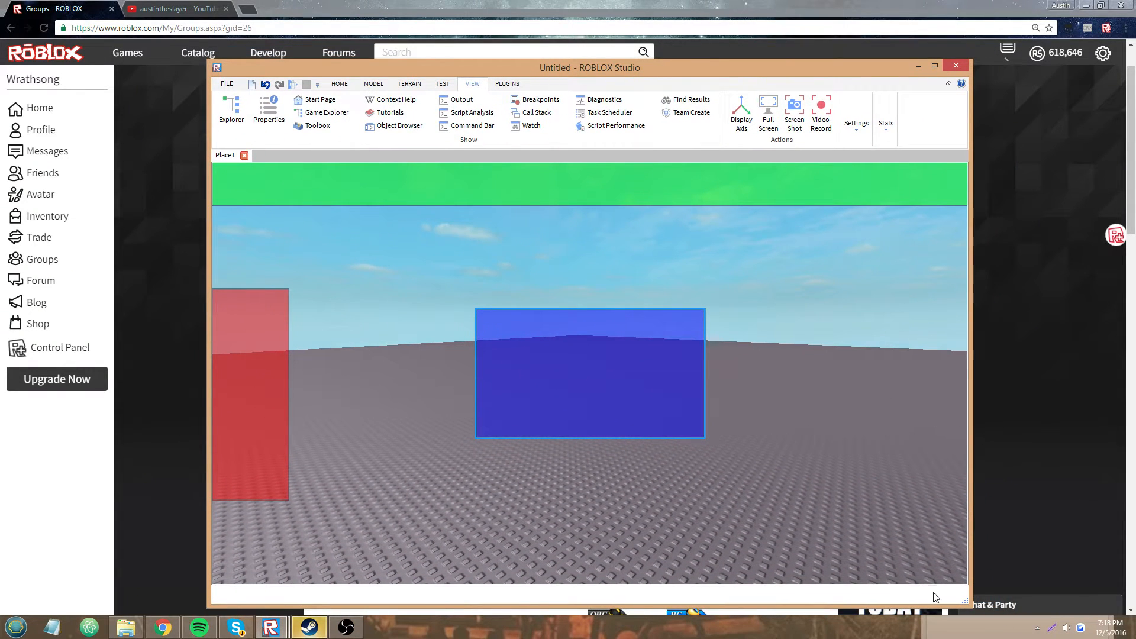
mouse_move(861, 503)
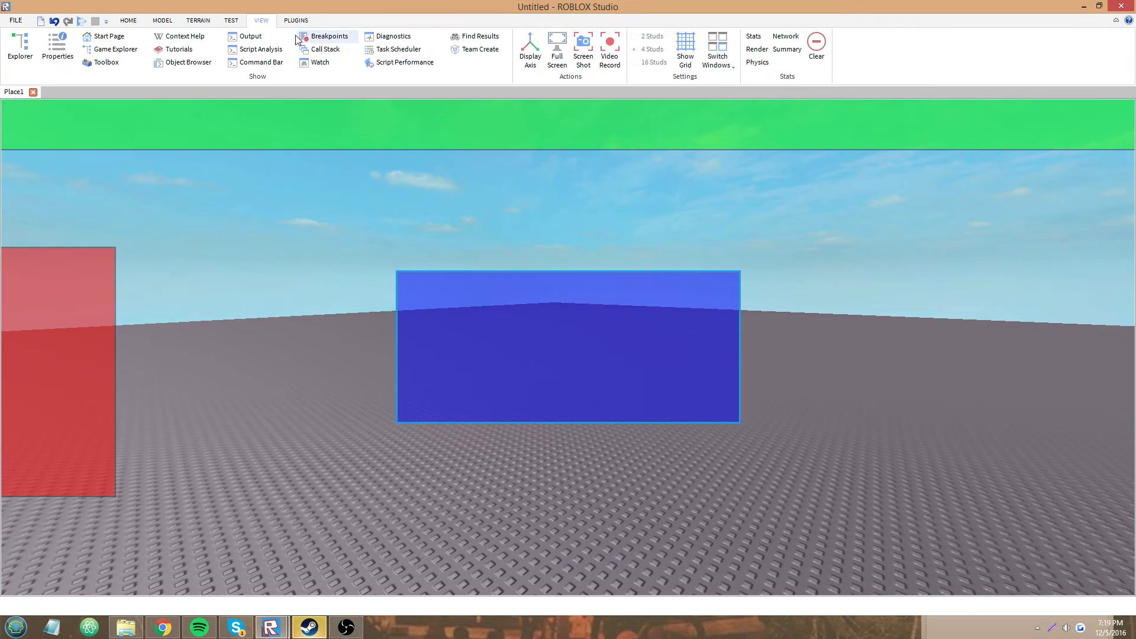
left_click(230, 20)
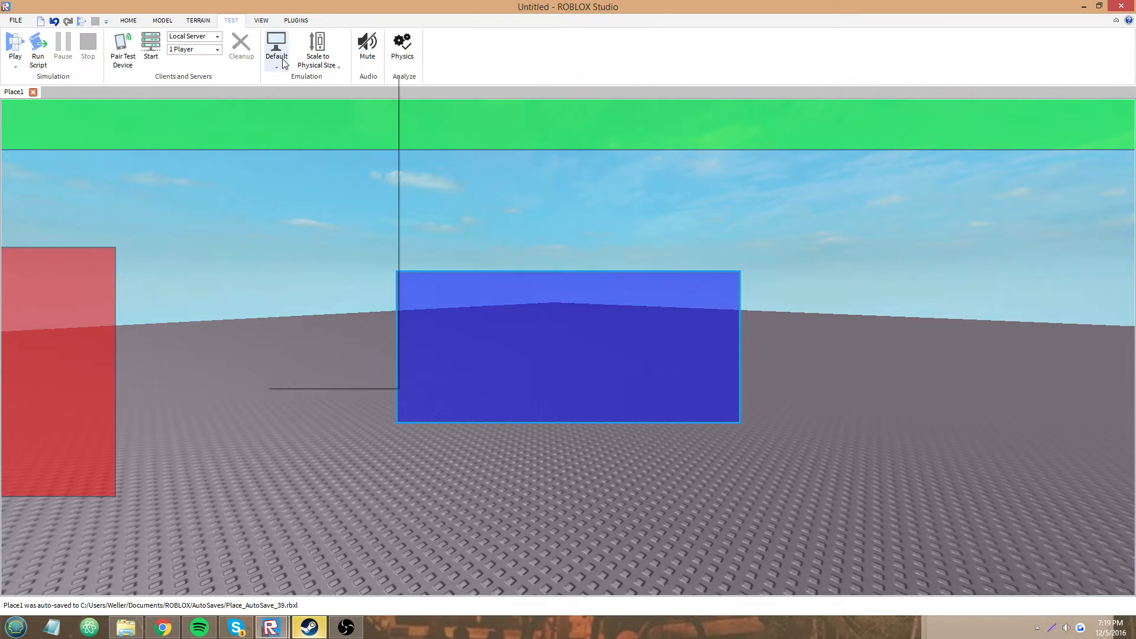
left_click(277, 56)
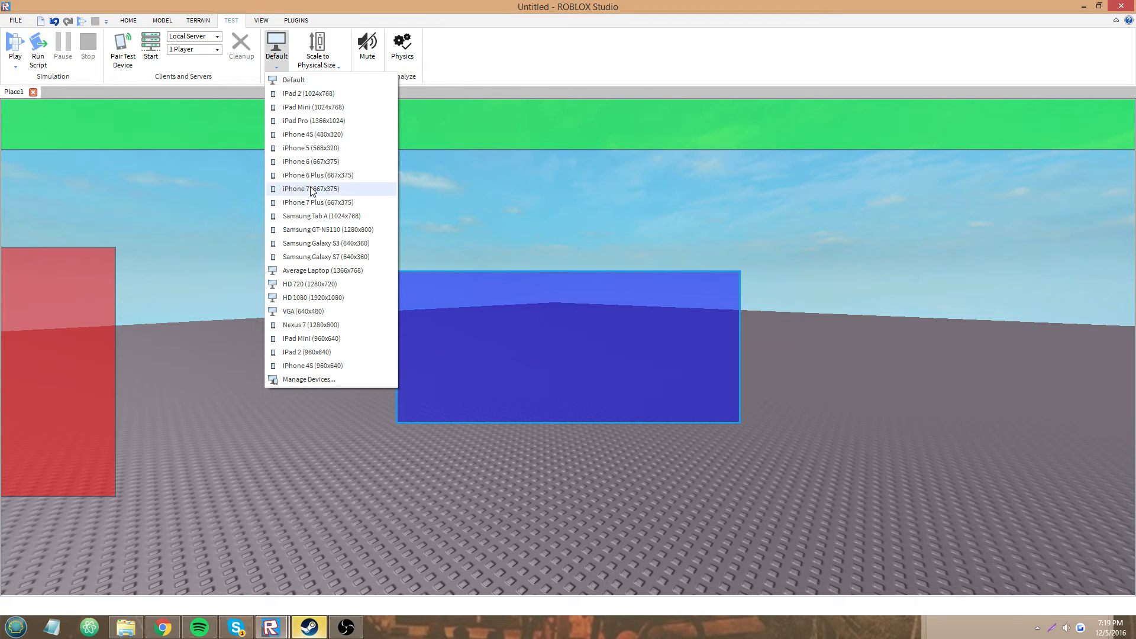
left_click(323, 271)
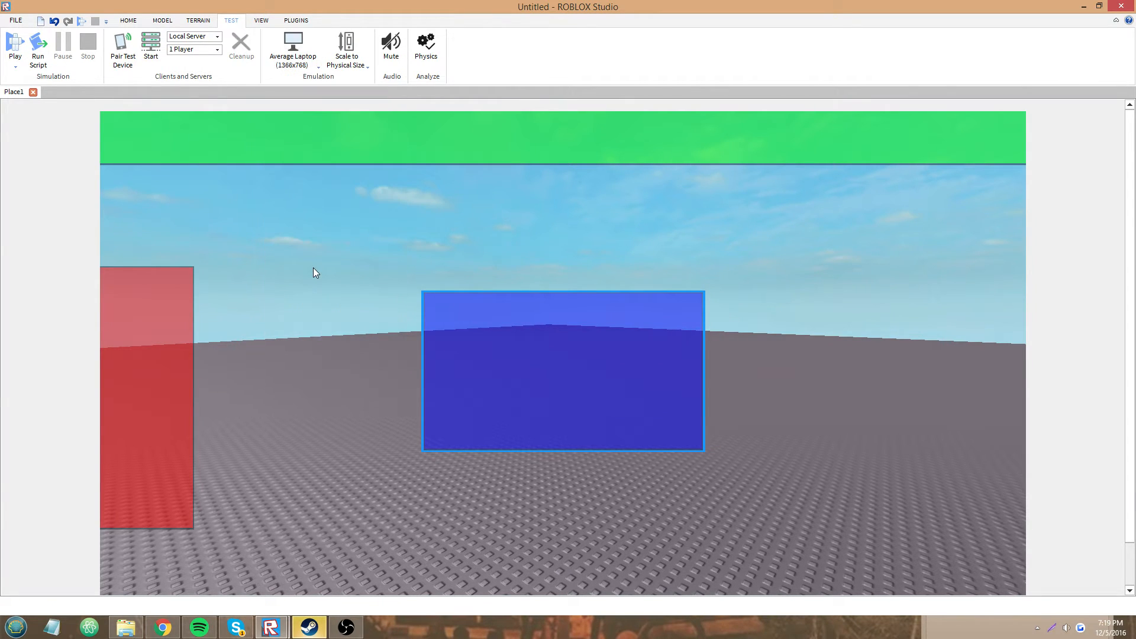
left_click(291, 51)
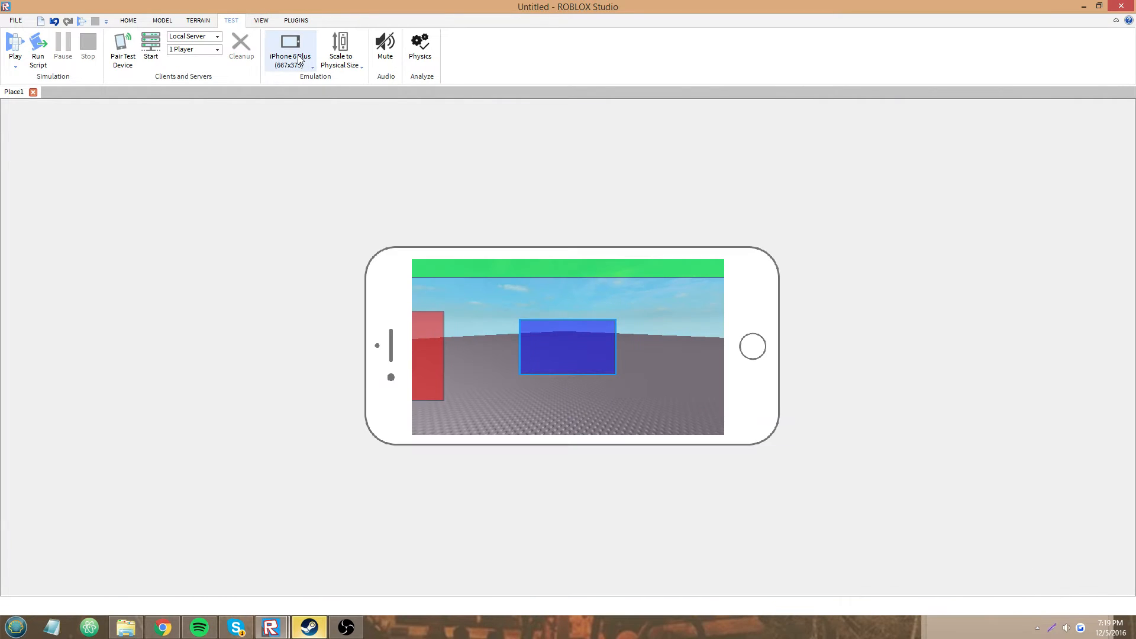
left_click(289, 51)
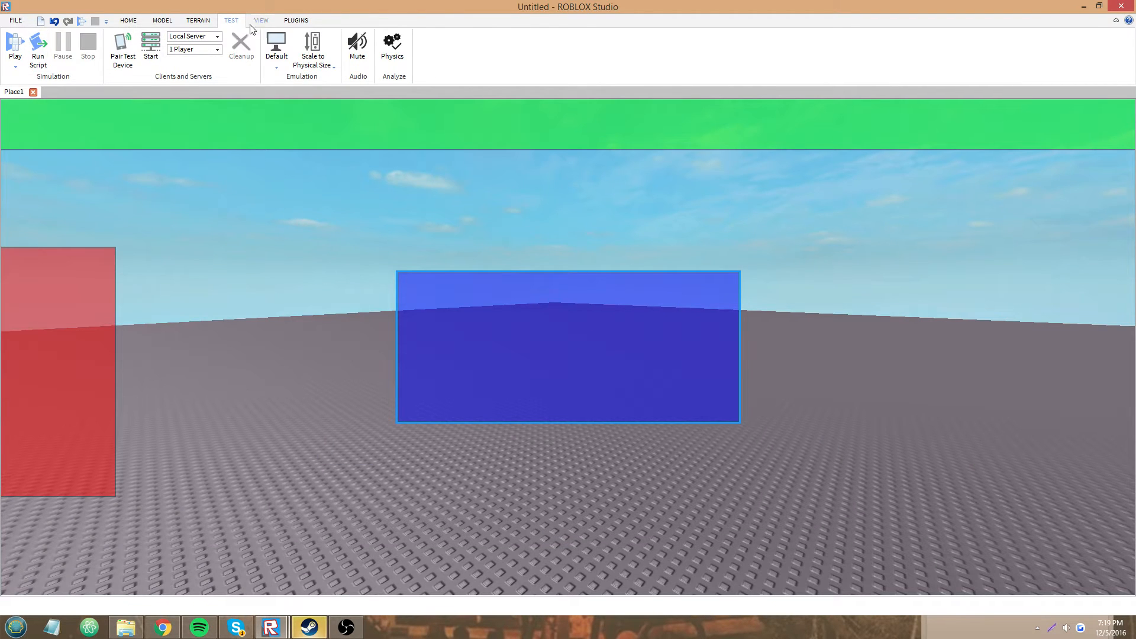
left_click(260, 19)
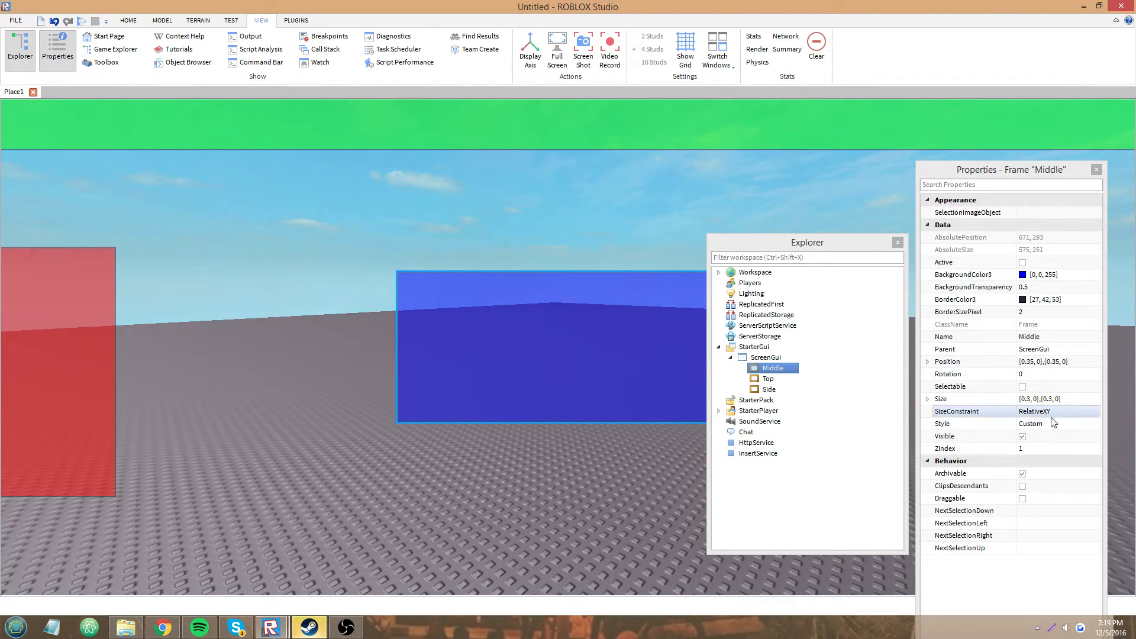
Step: Set the blue Middle frame's SizeConstraint to RelativeXX
left_click(1057, 412)
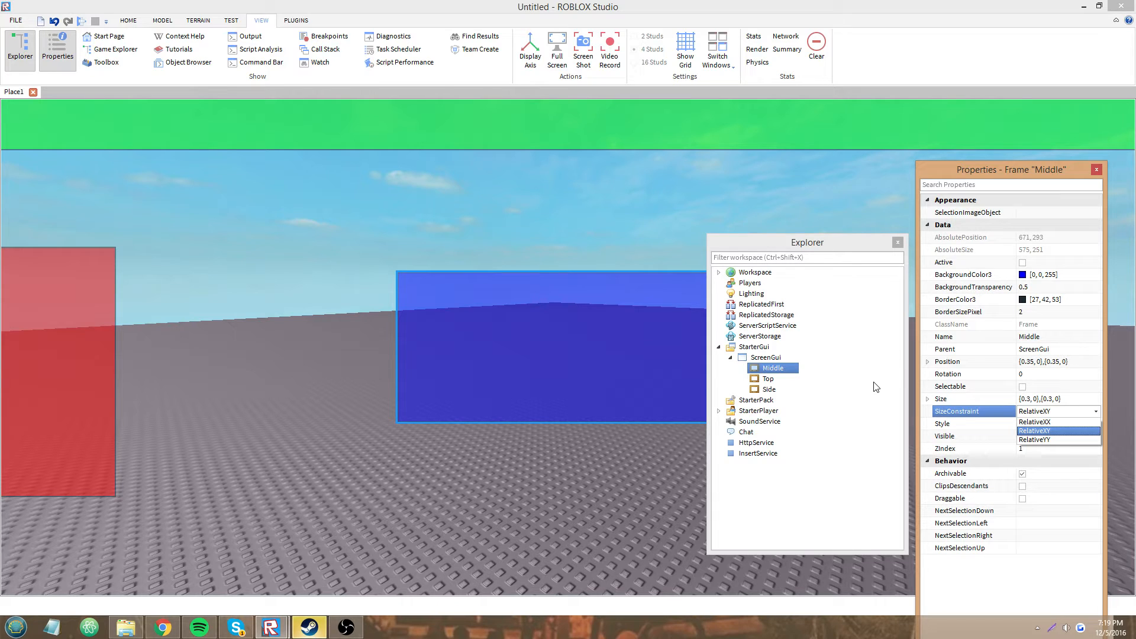
mouse_move(909, 406)
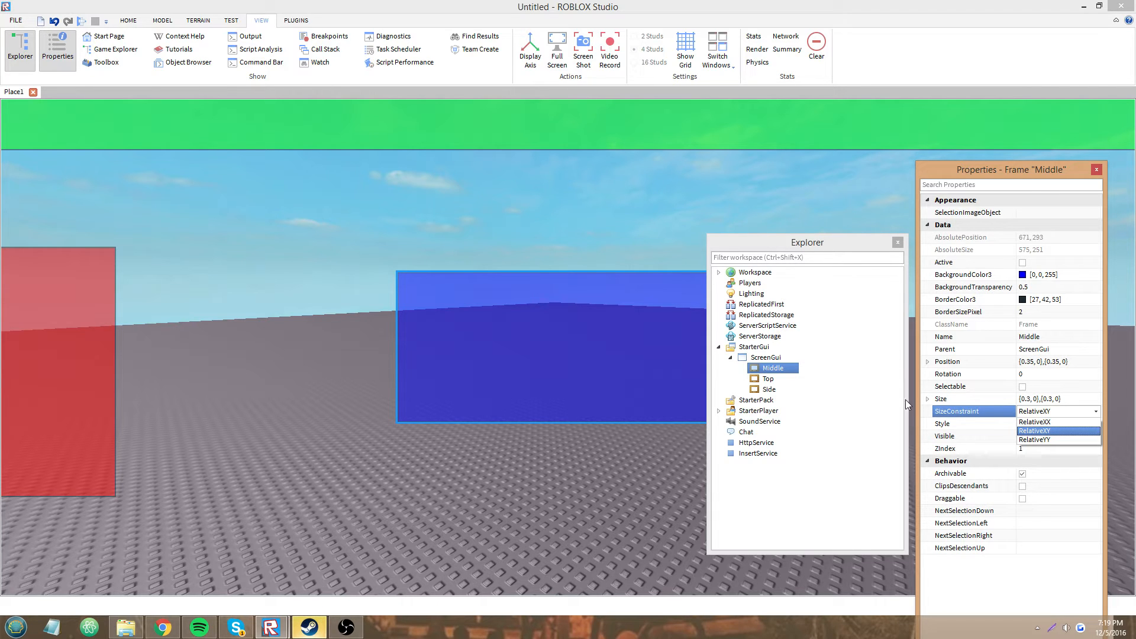
left_click(767, 378)
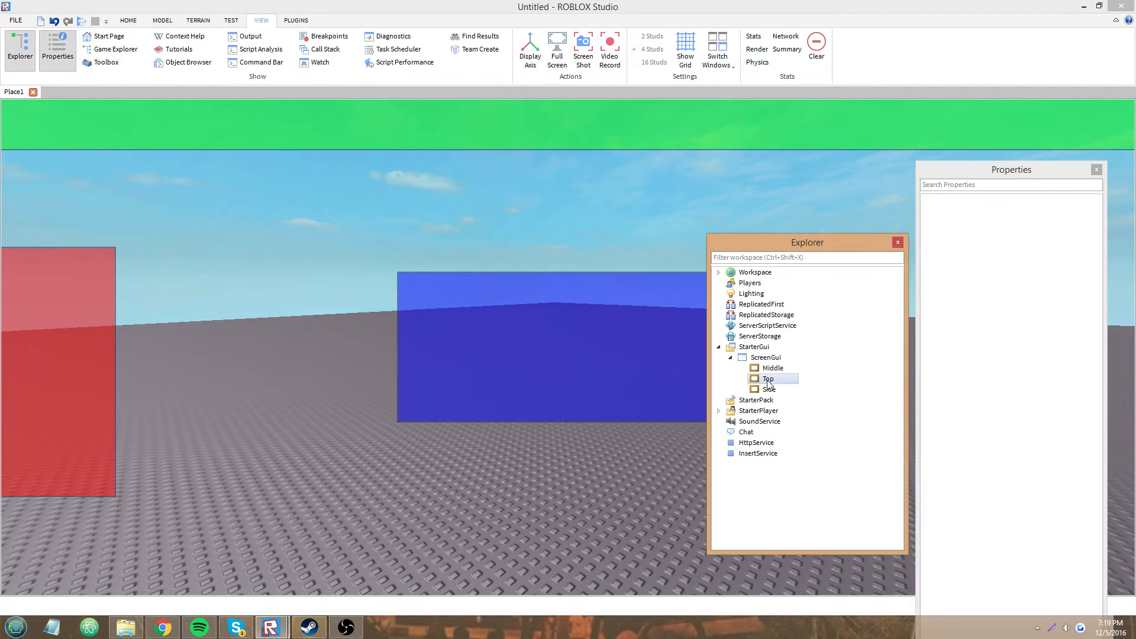
left_click(772, 367)
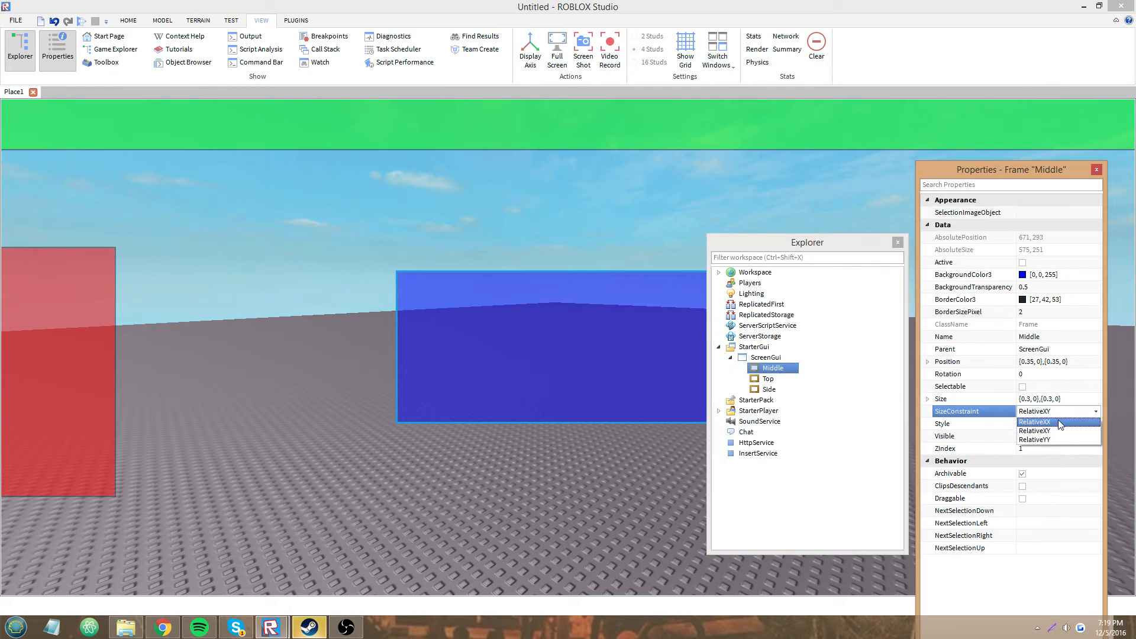
left_click(1036, 422)
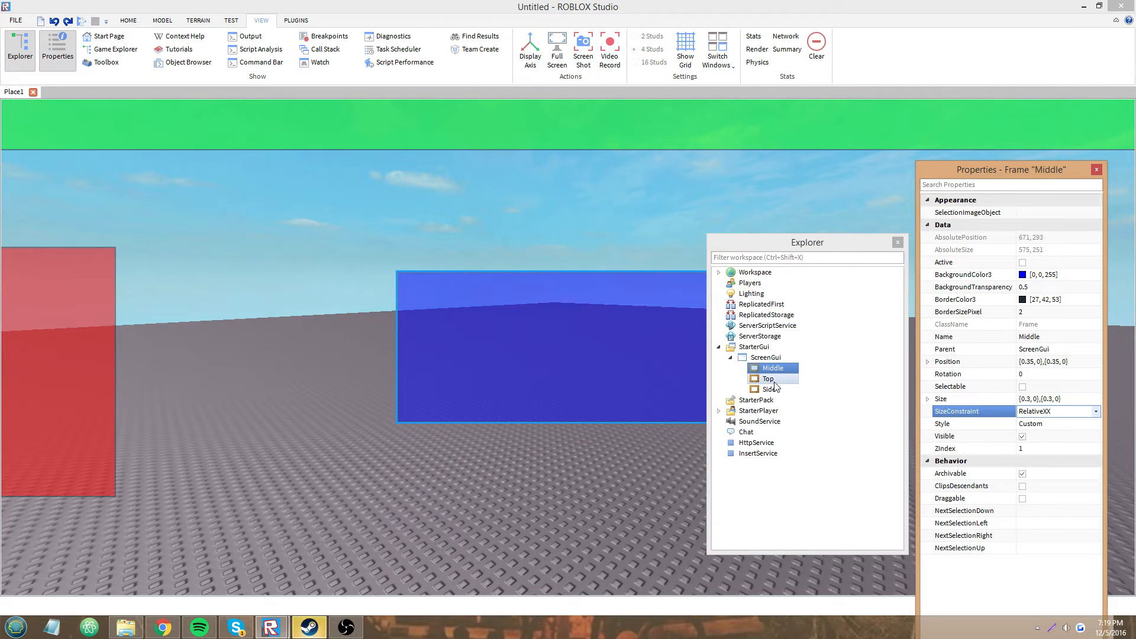
Step: Set the red Side frame's SizeConstraint to RelativeYY and maximize the window
left_click(768, 389)
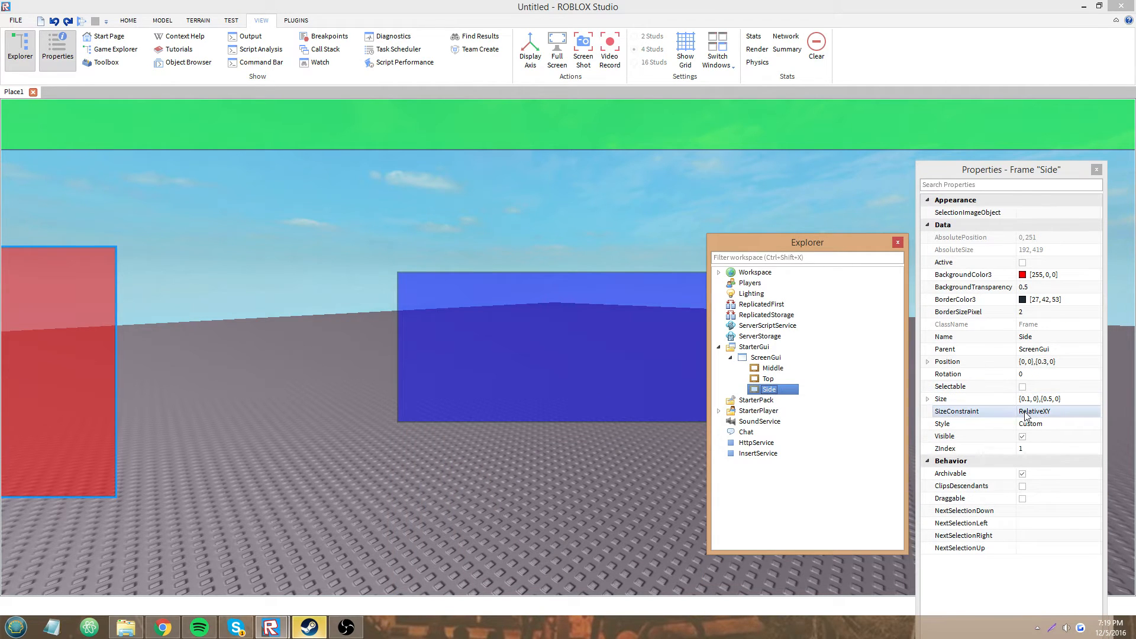
left_click(1022, 435)
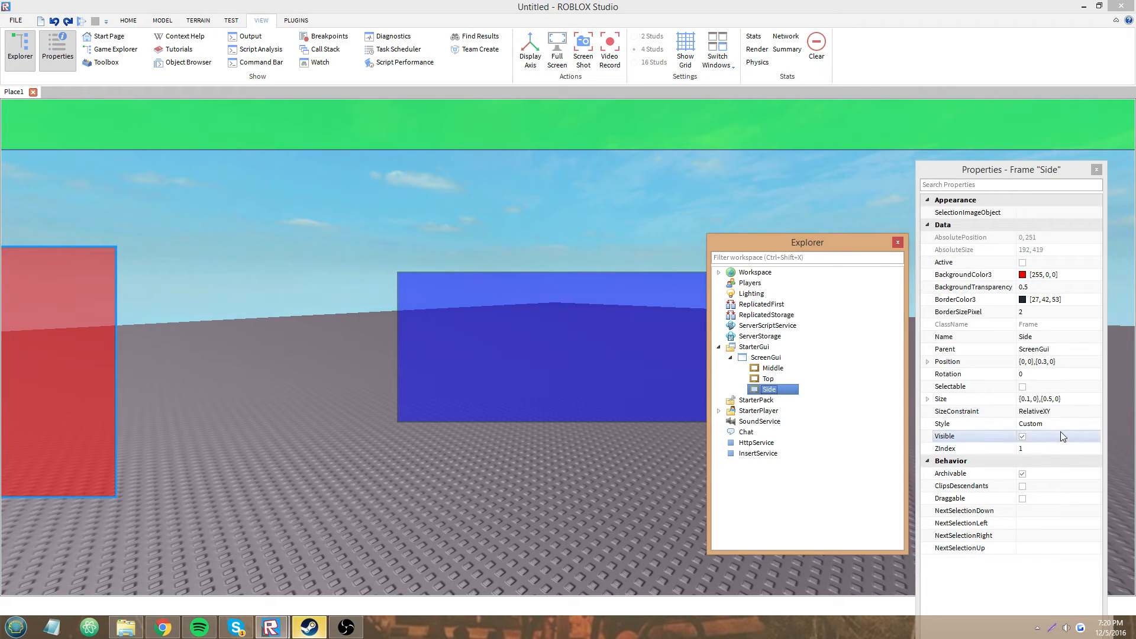
left_click(1056, 410)
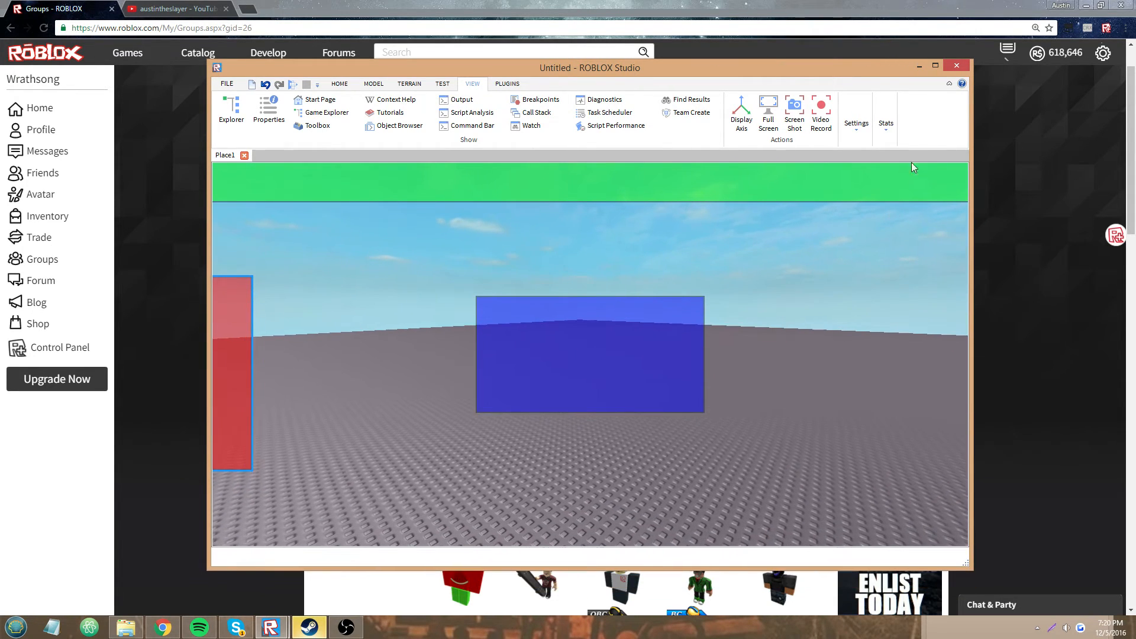
left_click(934, 65)
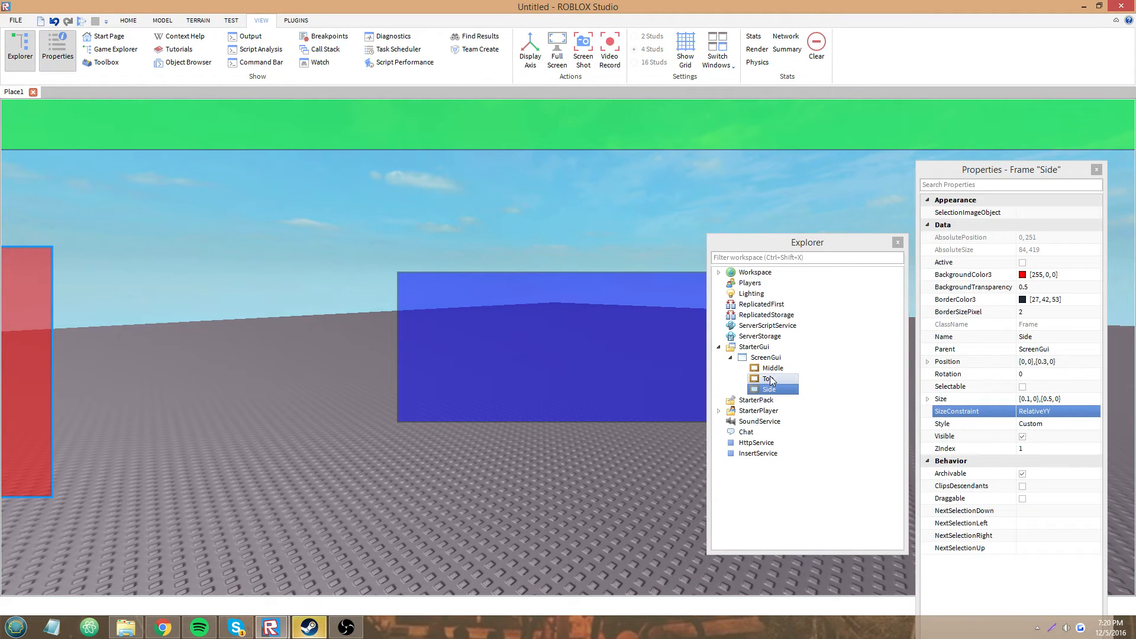
Step: Select the green Top frame and set its SizeConstraint to RelativeXX
left_click(767, 378)
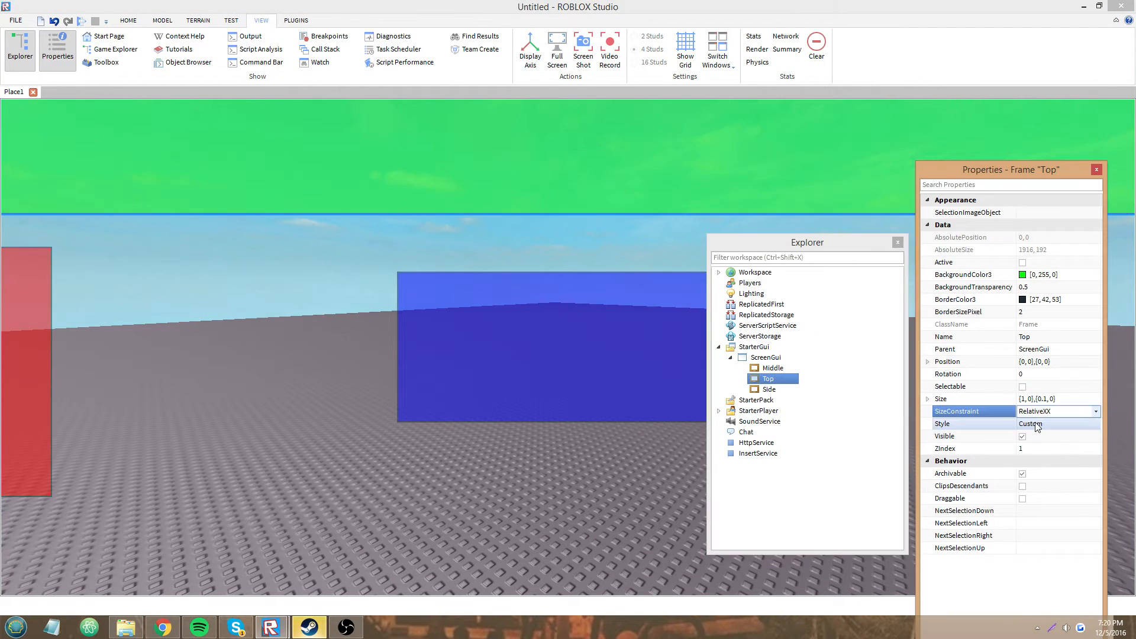
left_click(1035, 398)
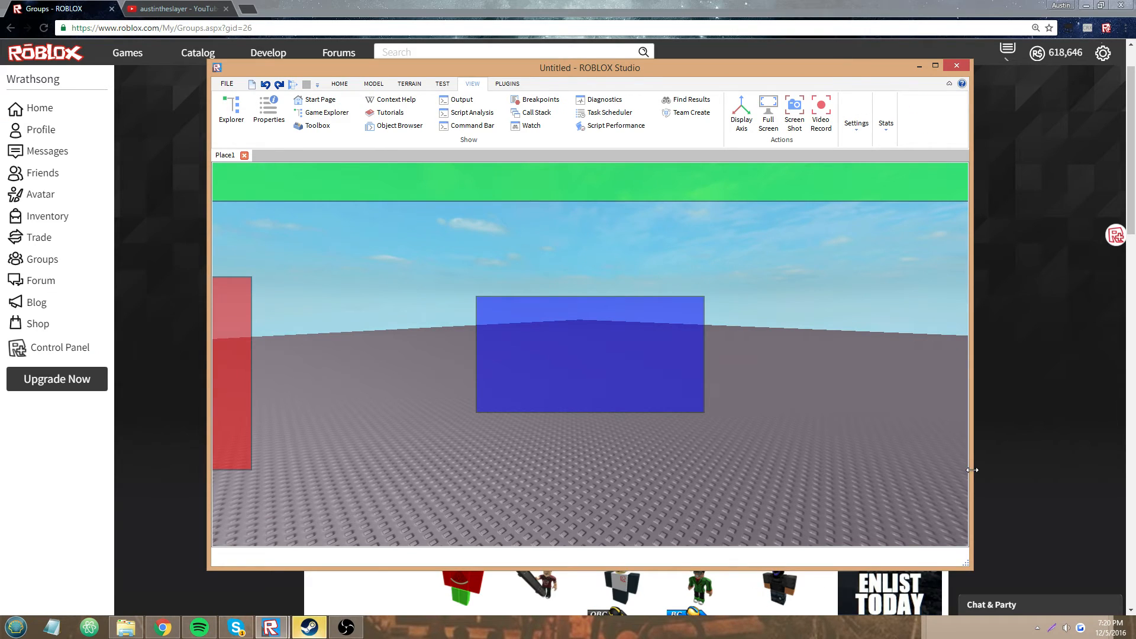
Step: Drag the Studio window edge to resize it and watch the frames rescale
left_click_drag(972, 469, 920, 481)
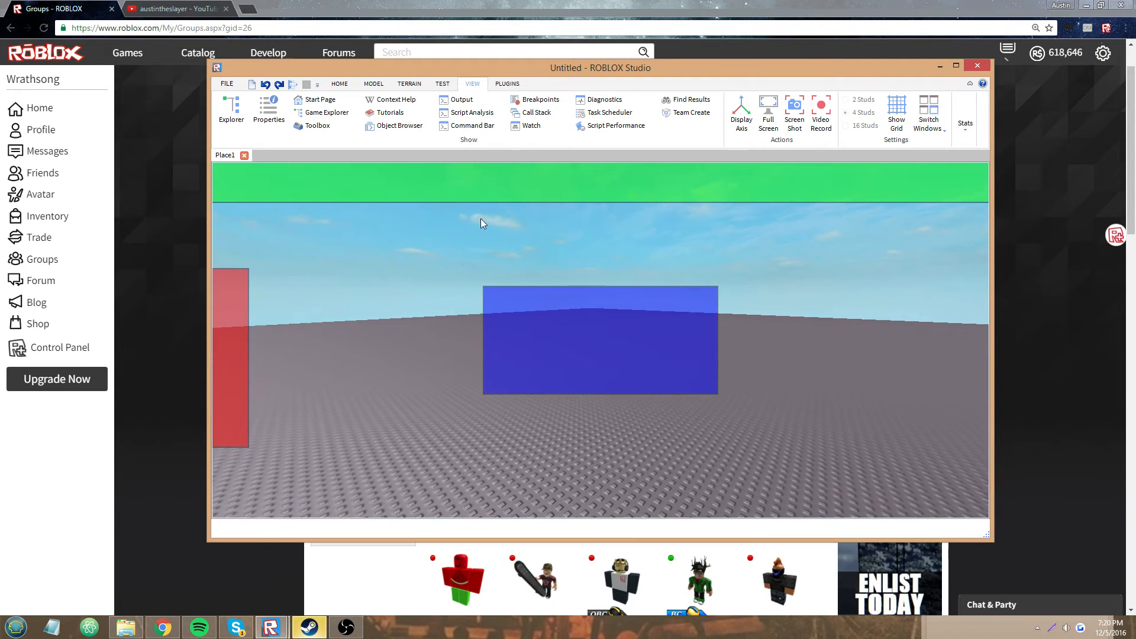
mouse_move(648, 188)
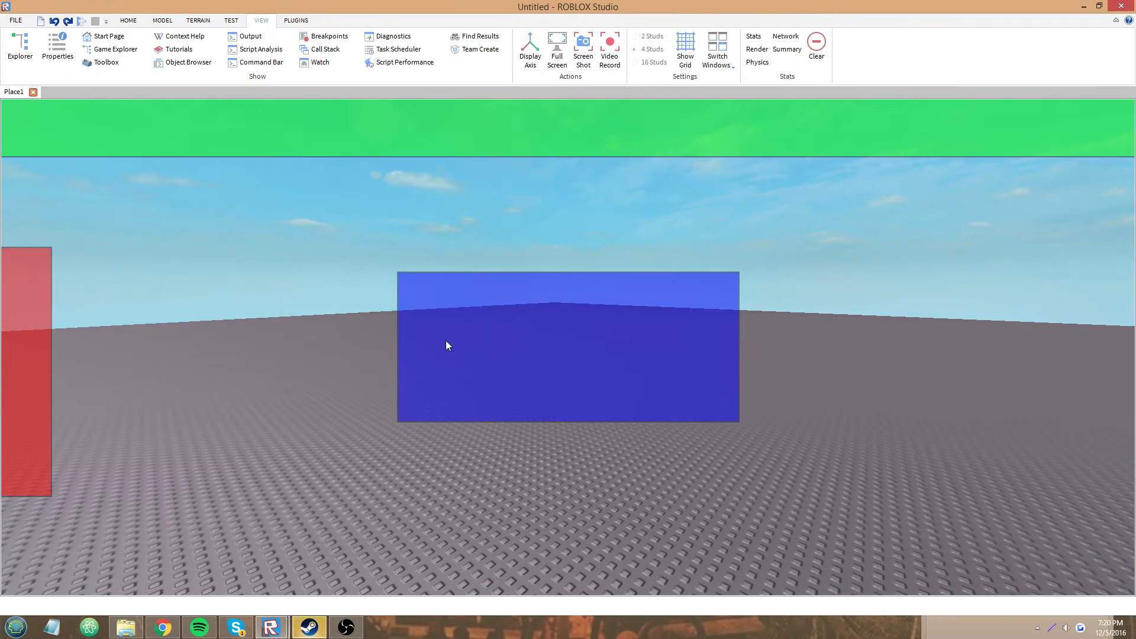
left_click(19, 48)
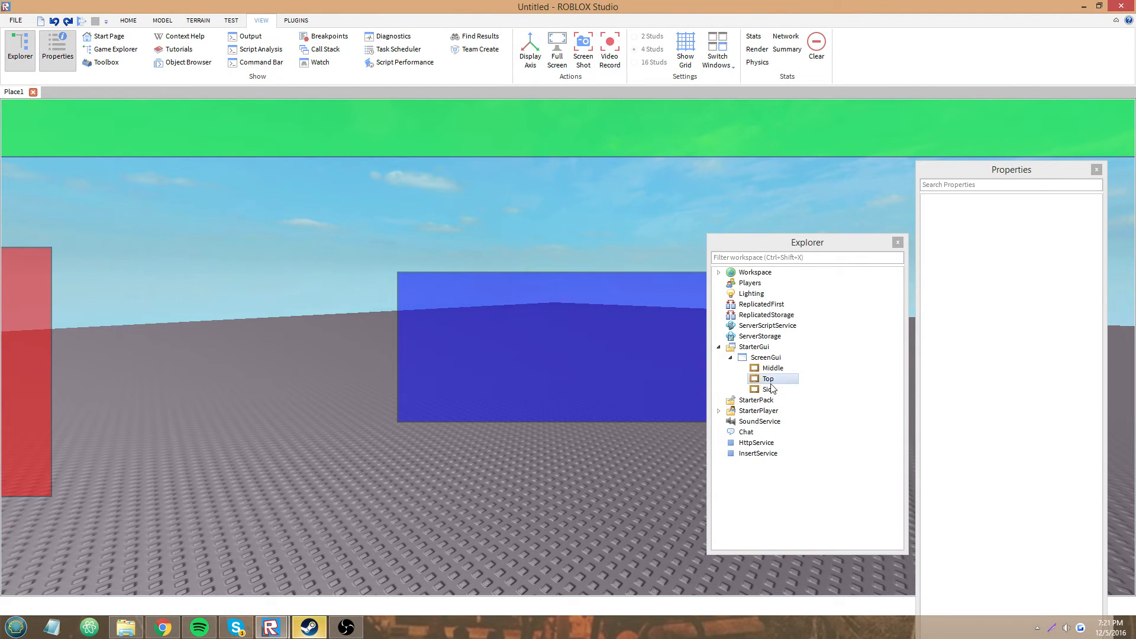
left_click(767, 377)
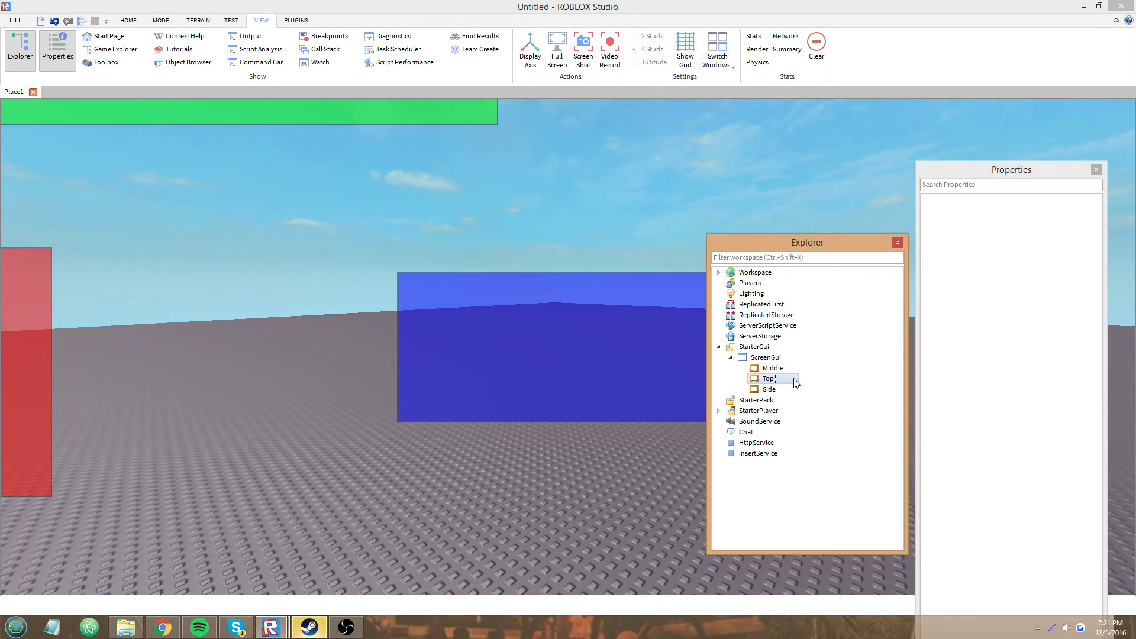
left_click(767, 378)
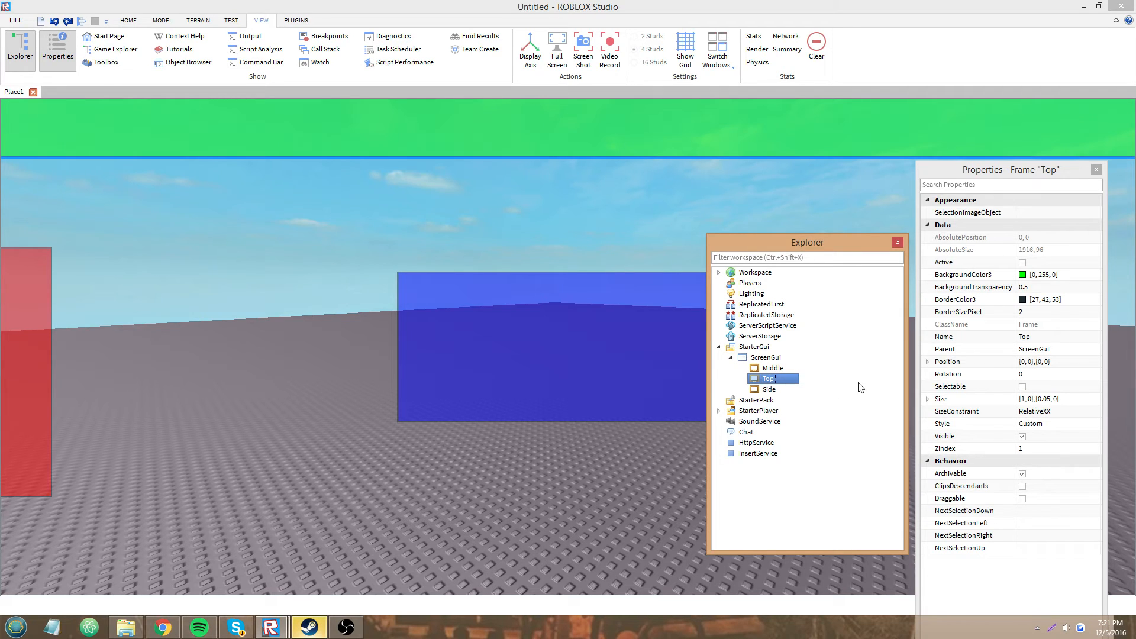
mouse_move(828, 391)
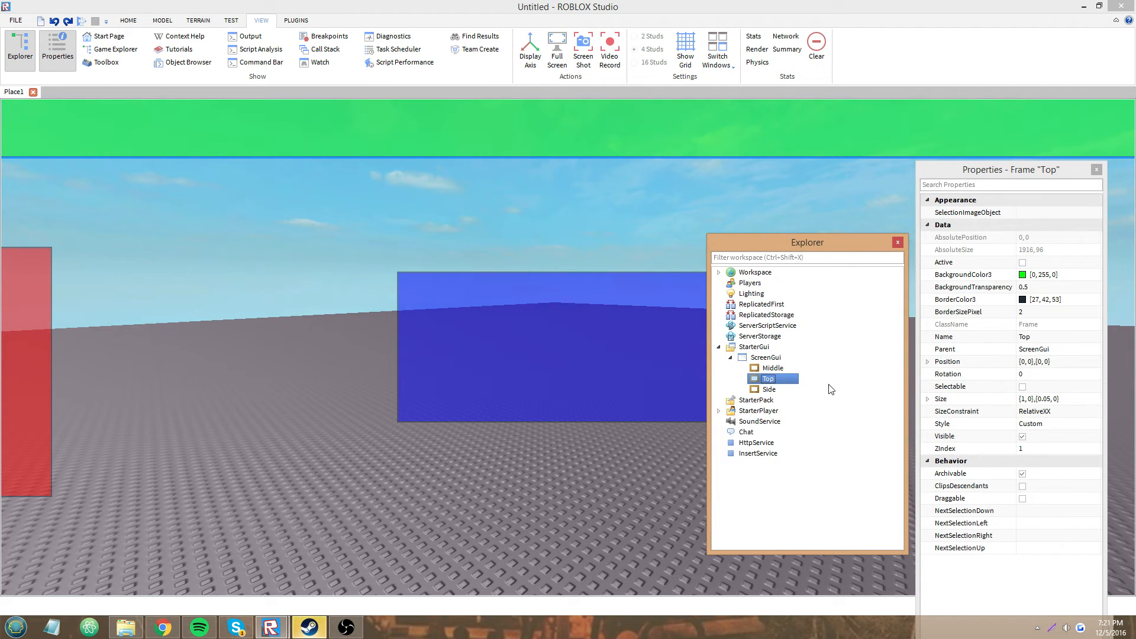
left_click(769, 389)
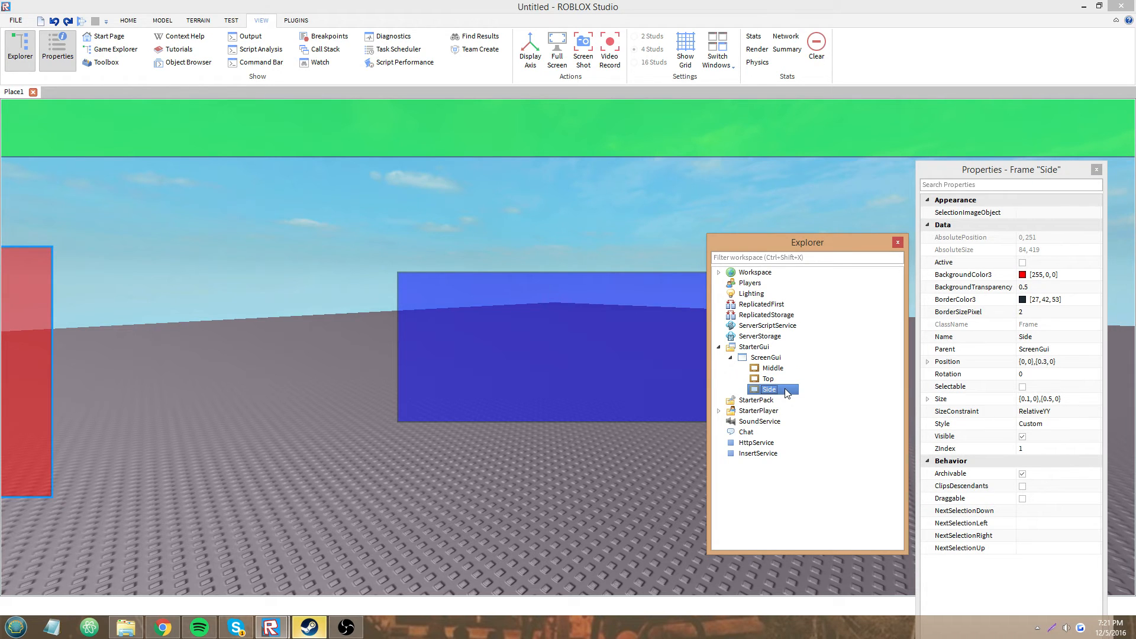
mouse_move(828, 422)
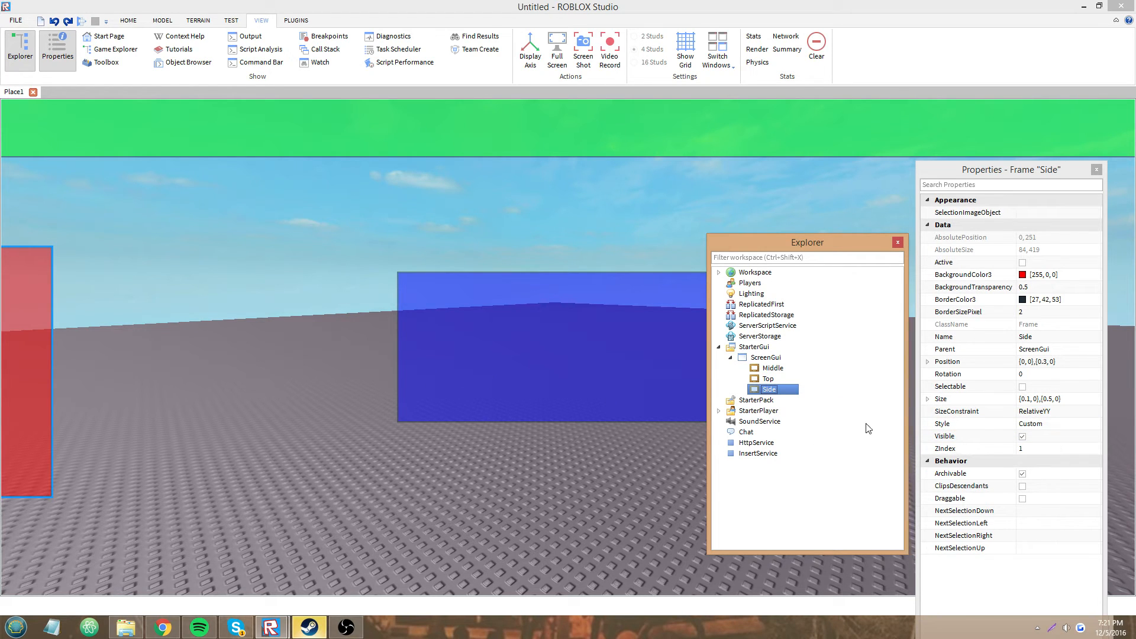
mouse_move(5, 407)
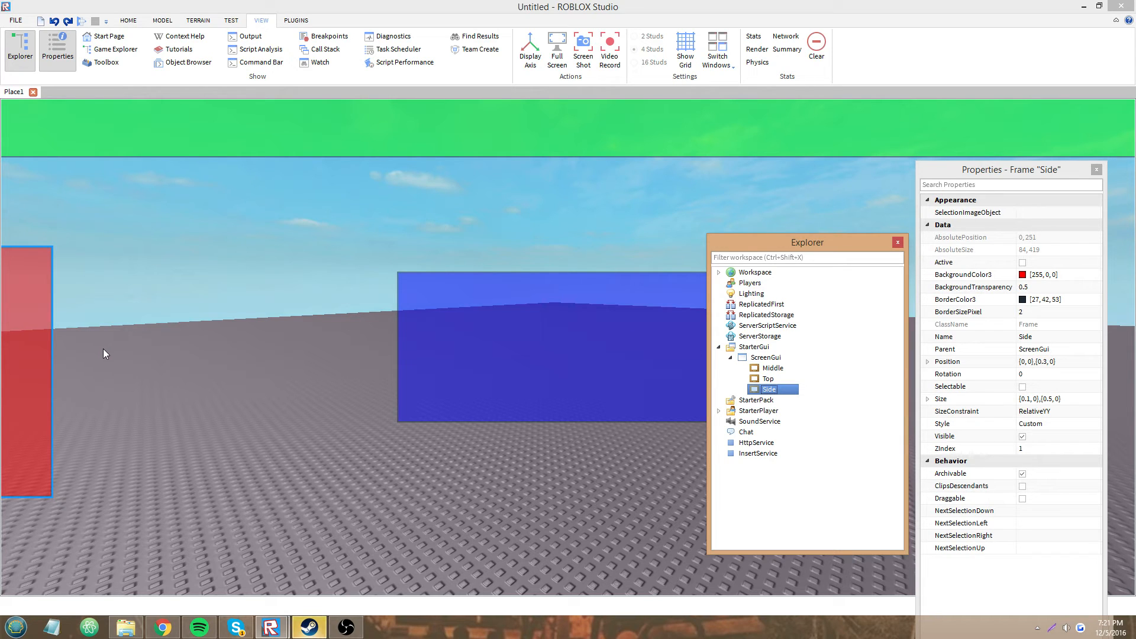
mouse_move(46, 380)
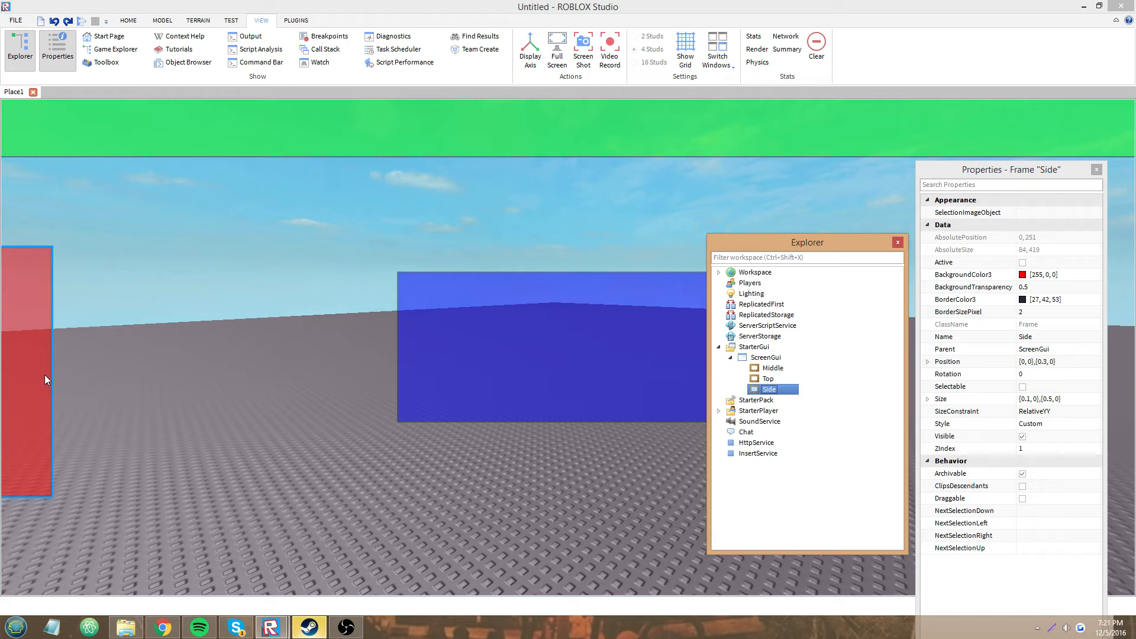
mouse_move(72, 415)
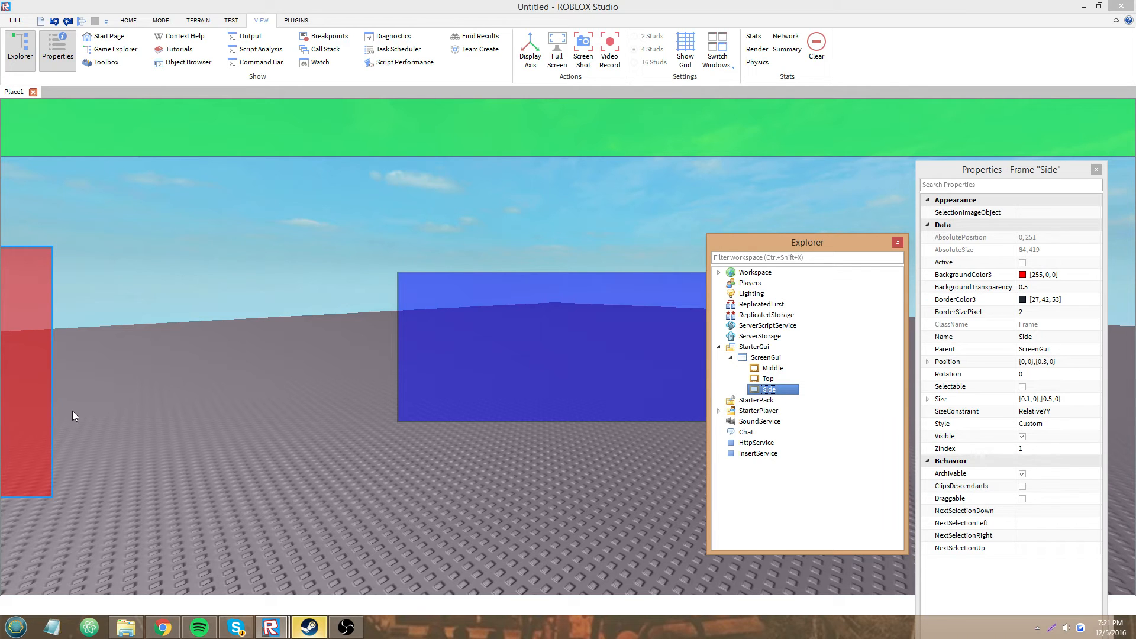
mouse_move(72, 523)
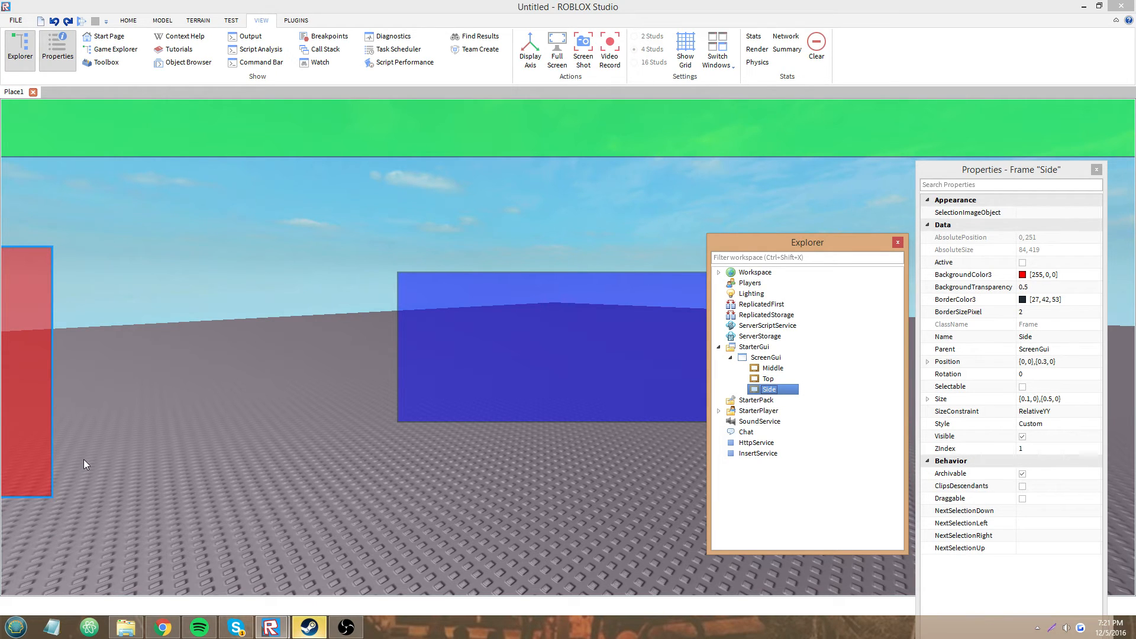
mouse_move(646, 449)
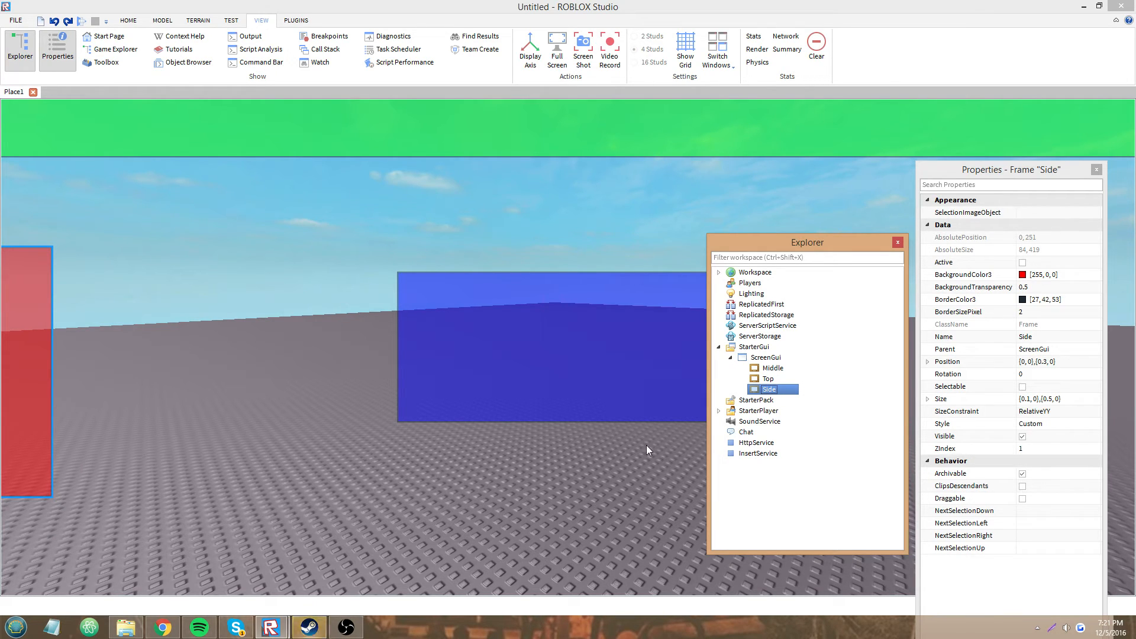
Step: Select Middle, restore the window down, and resize it to test frame scaling
left_click(772, 368)
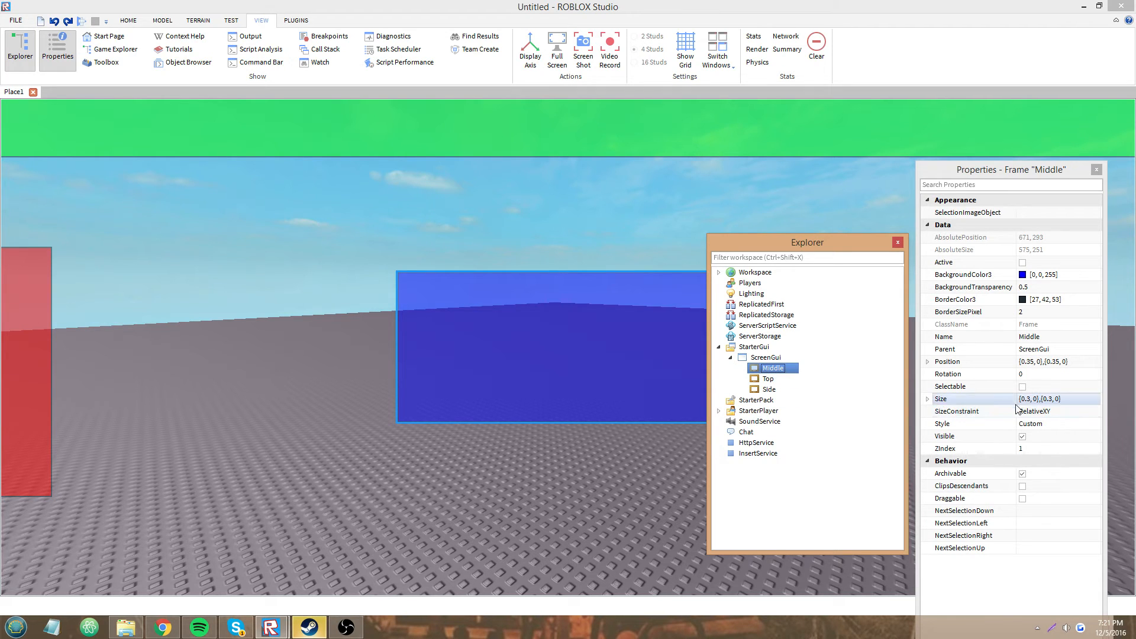
left_click(1035, 410)
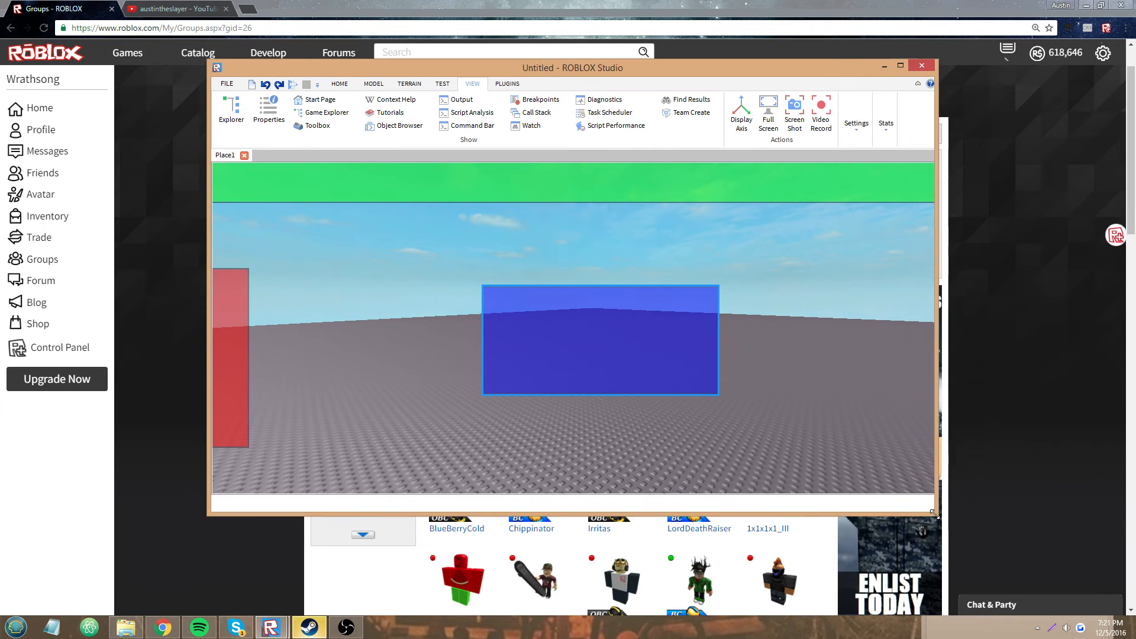
left_click_drag(934, 514, 935, 539)
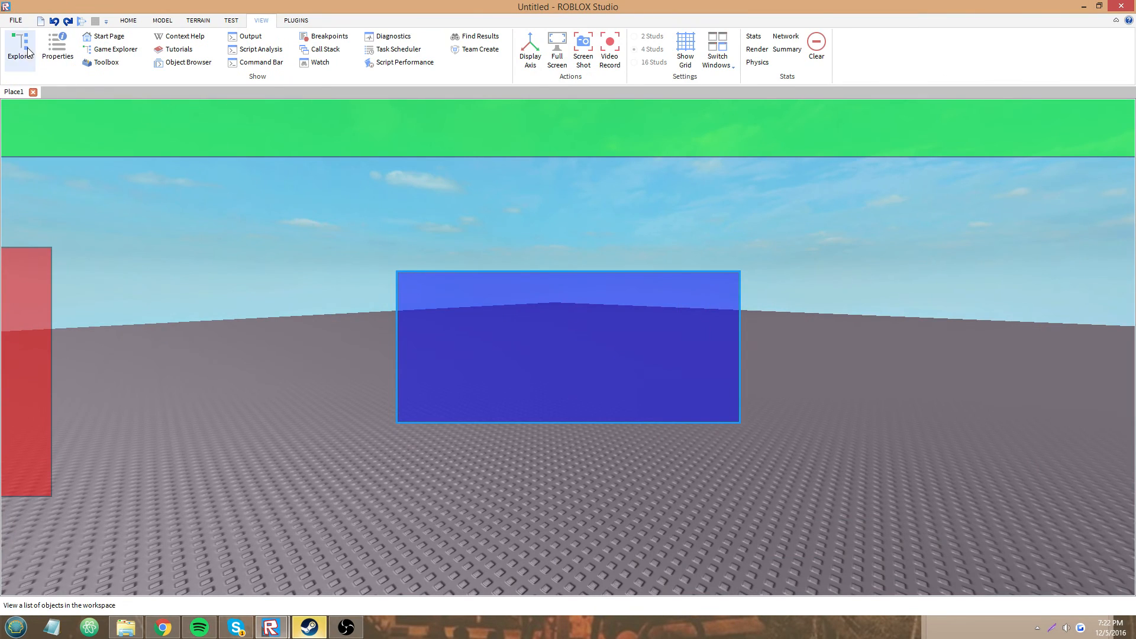
Step: Reopen Explorer, reposition it, and select the Top and Side frames to review properties
left_click(20, 49)
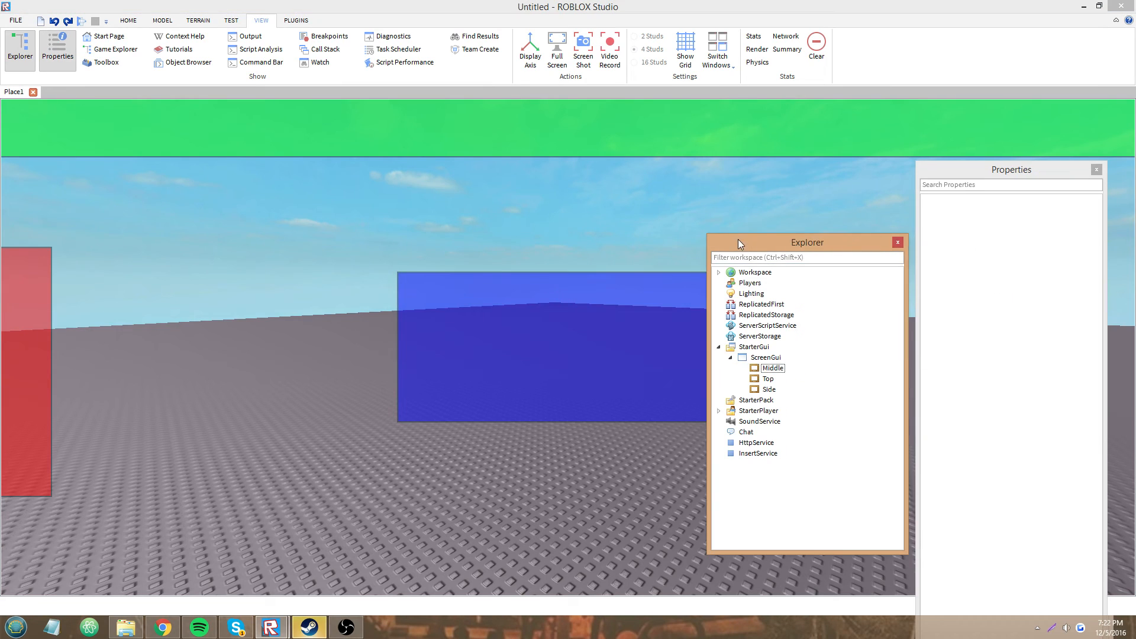
left_click_drag(740, 242, 762, 242)
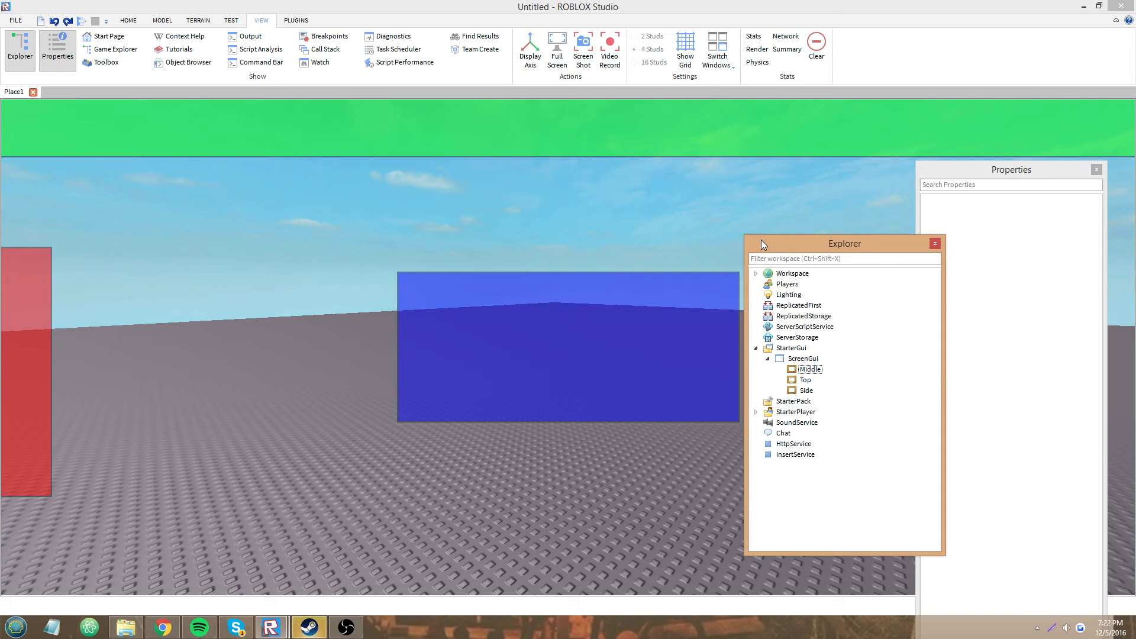
mouse_move(854, 358)
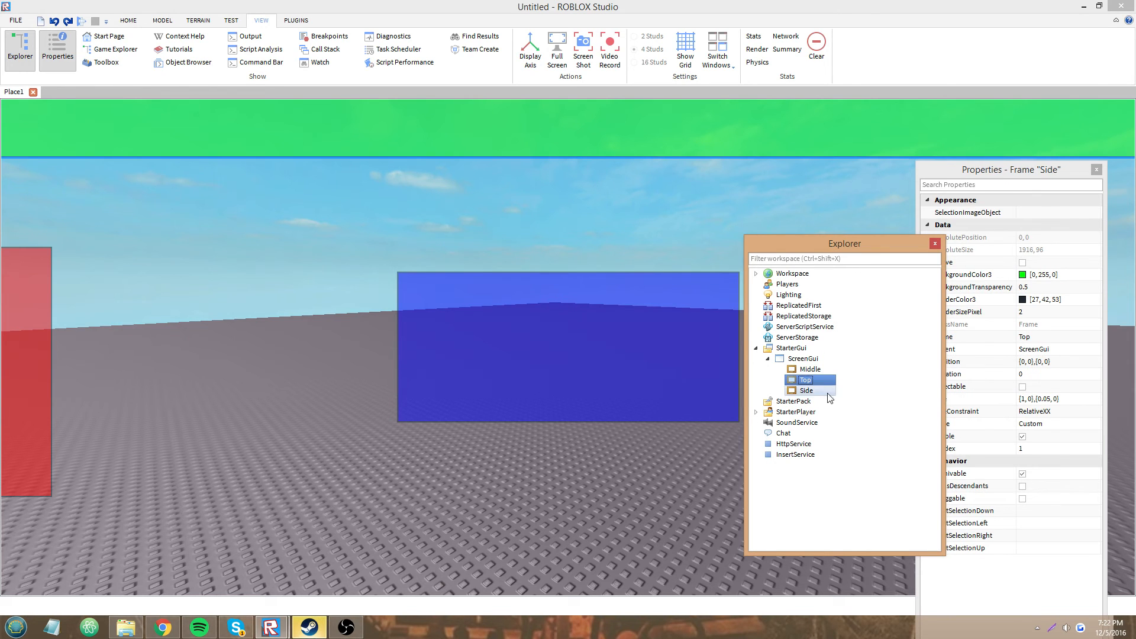
left_click(804, 390)
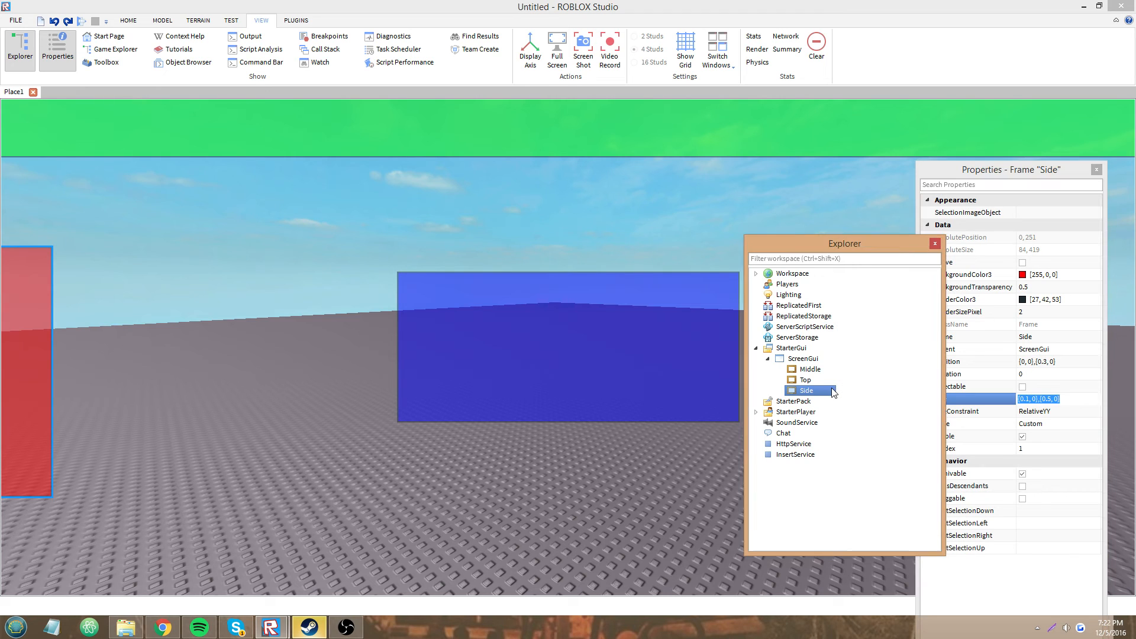
left_click(809, 368)
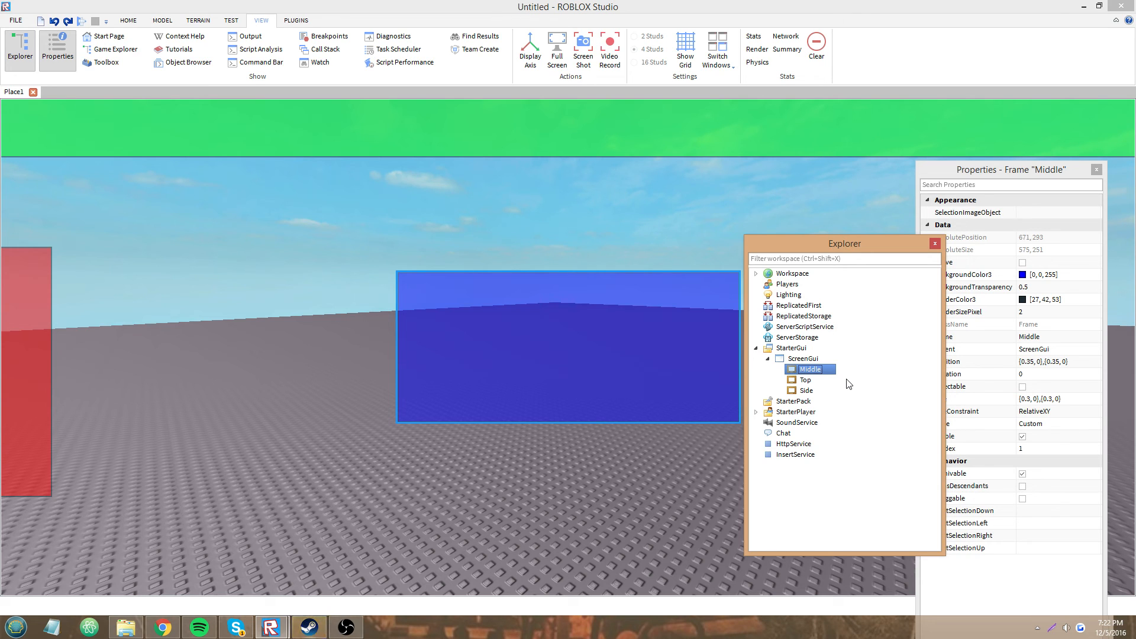
left_click_drag(843, 242, 811, 259)
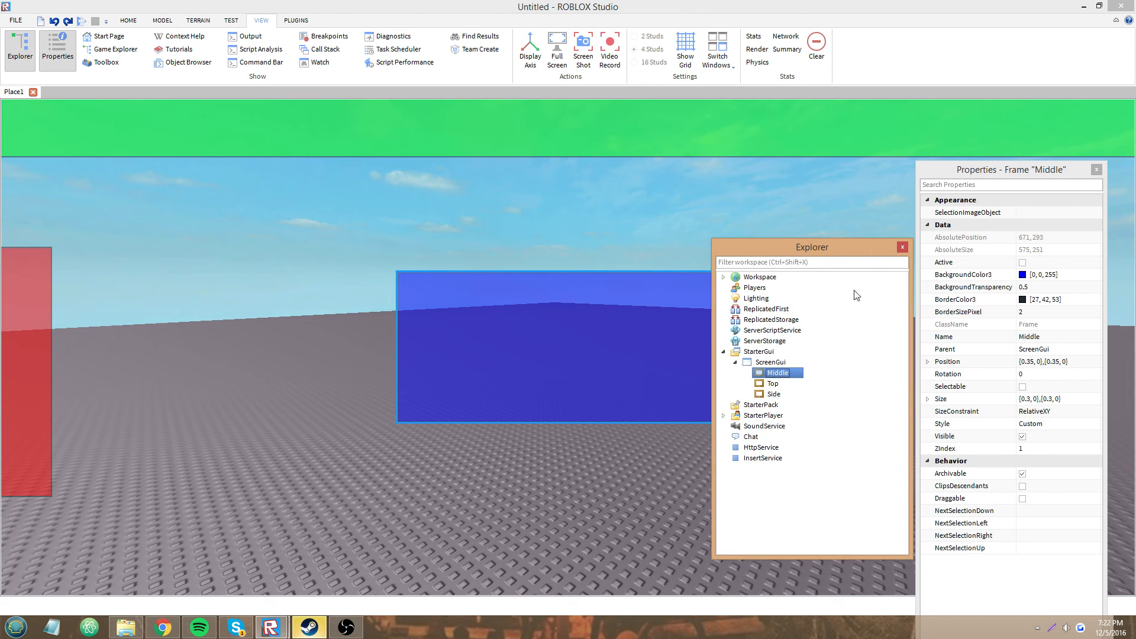
left_click(804, 384)
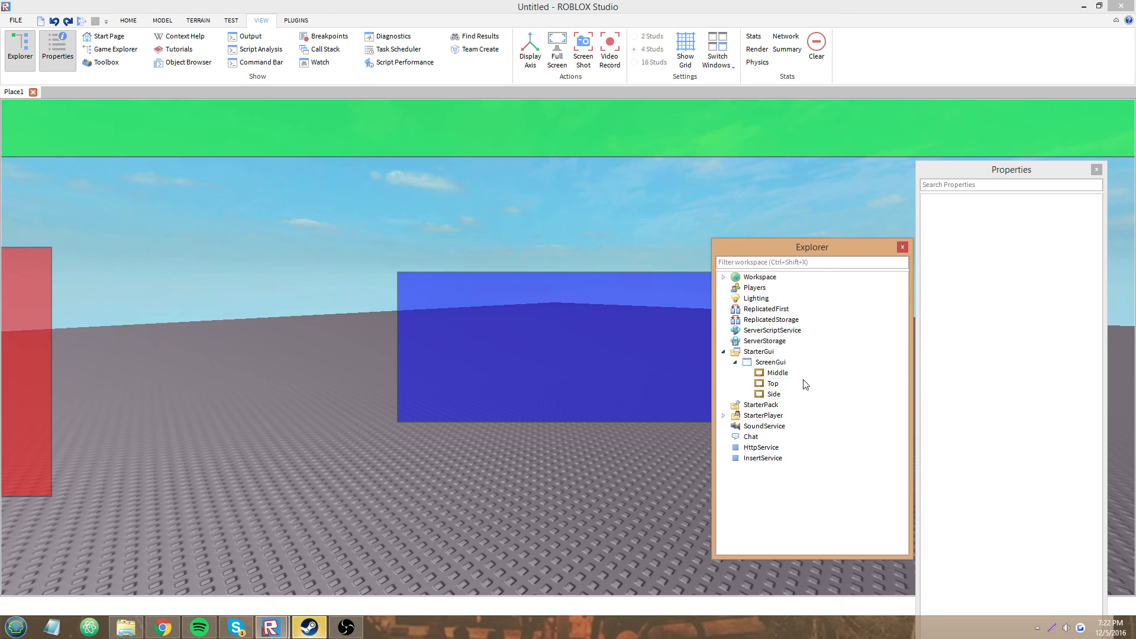
left_click(772, 383)
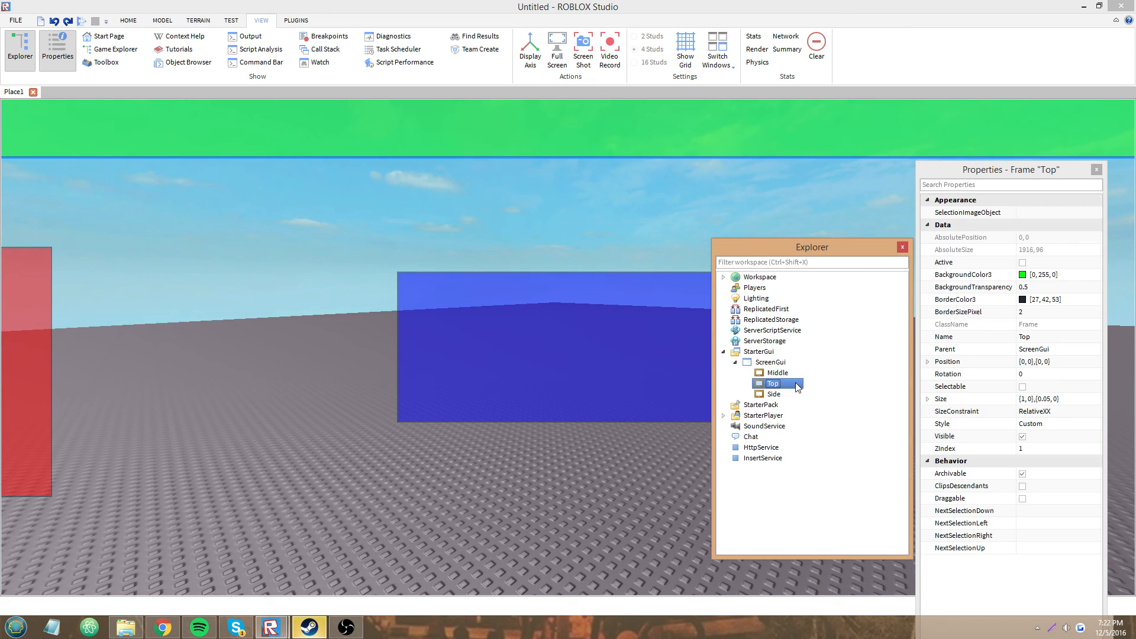
left_click(777, 372)
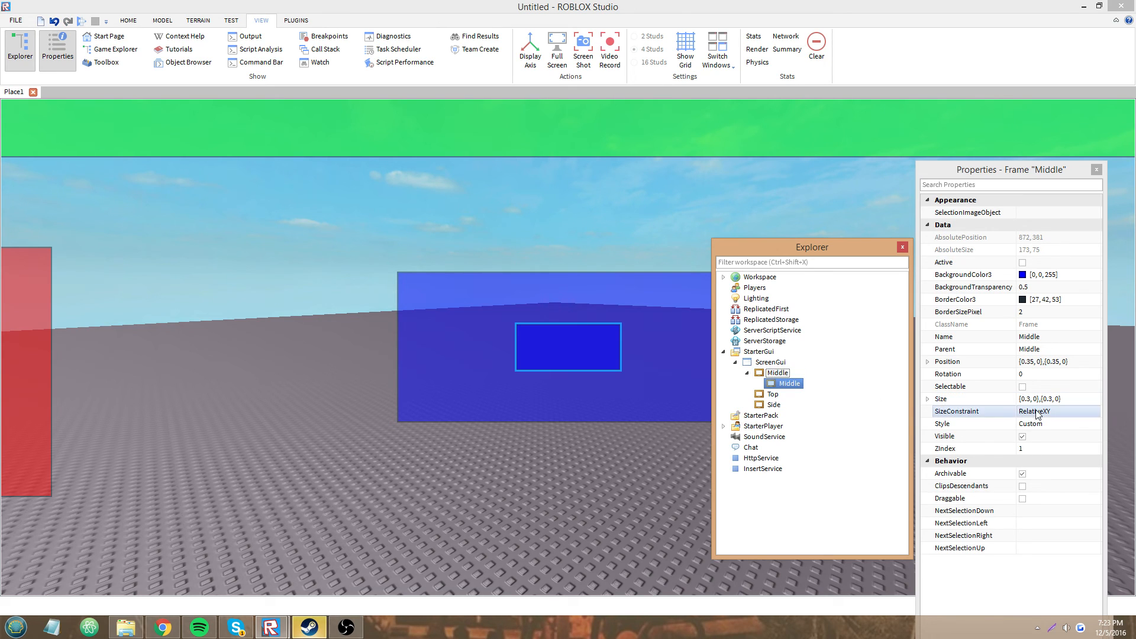
Step: Restore the Studio window down for a resize test, then maximize it again
left_click(1054, 411)
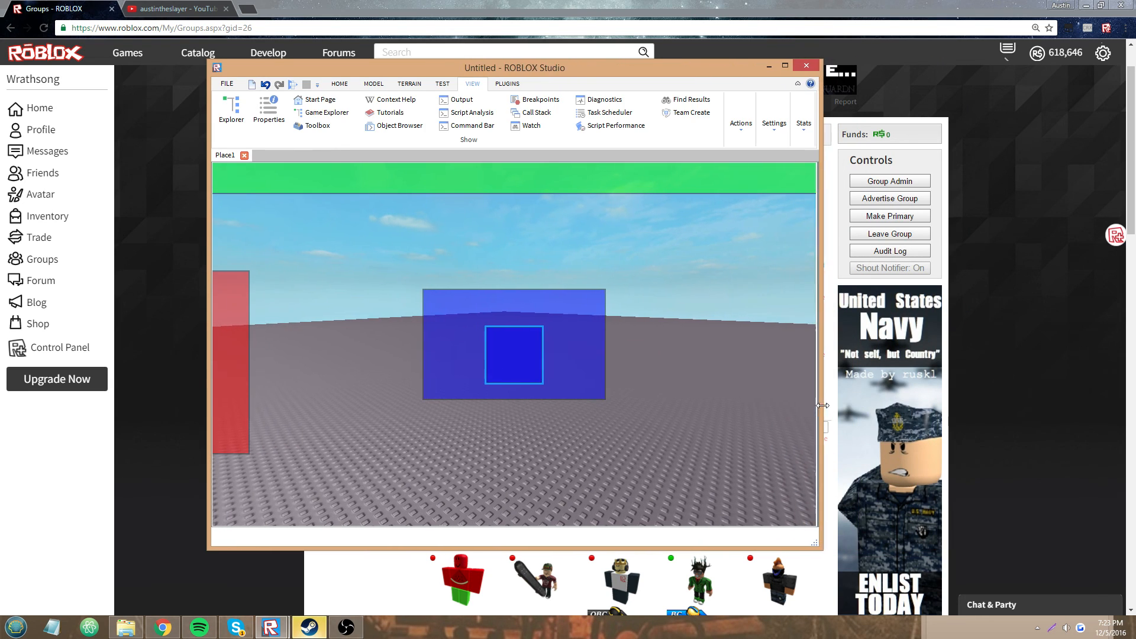
left_click(777, 372)
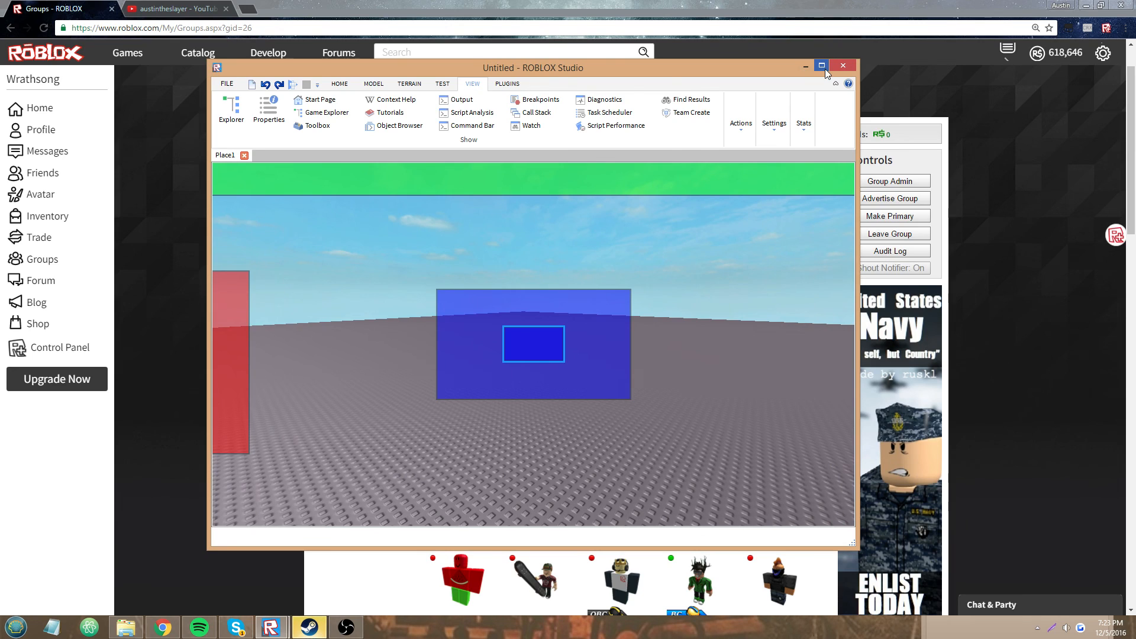
left_click(822, 65)
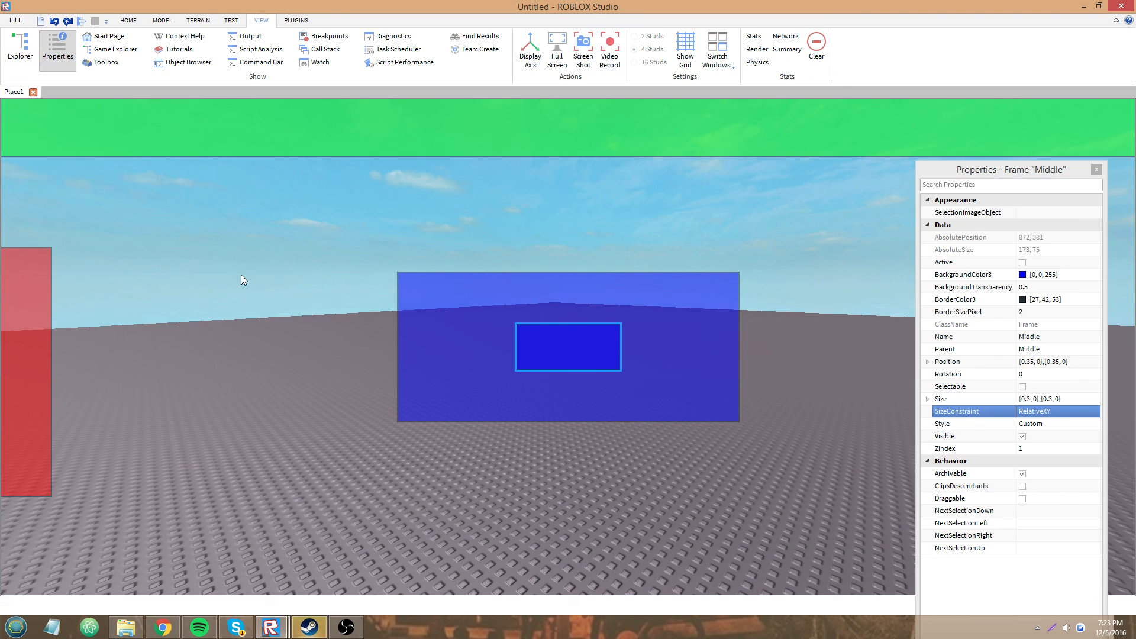